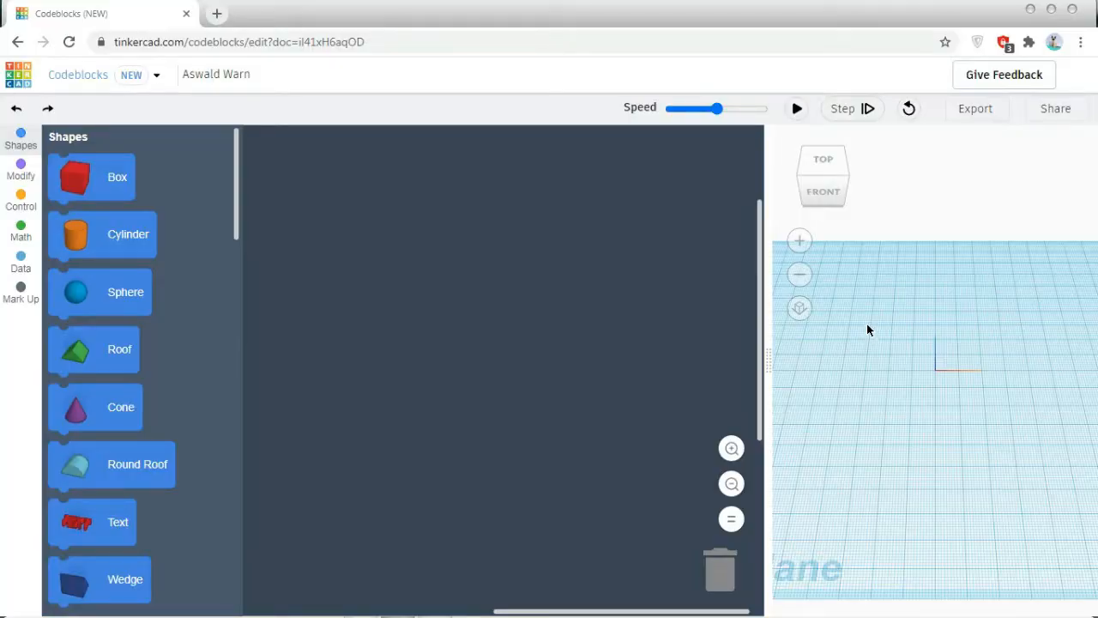
- Name the design Vase and start the program with a Create New Object block
left_click(215, 74)
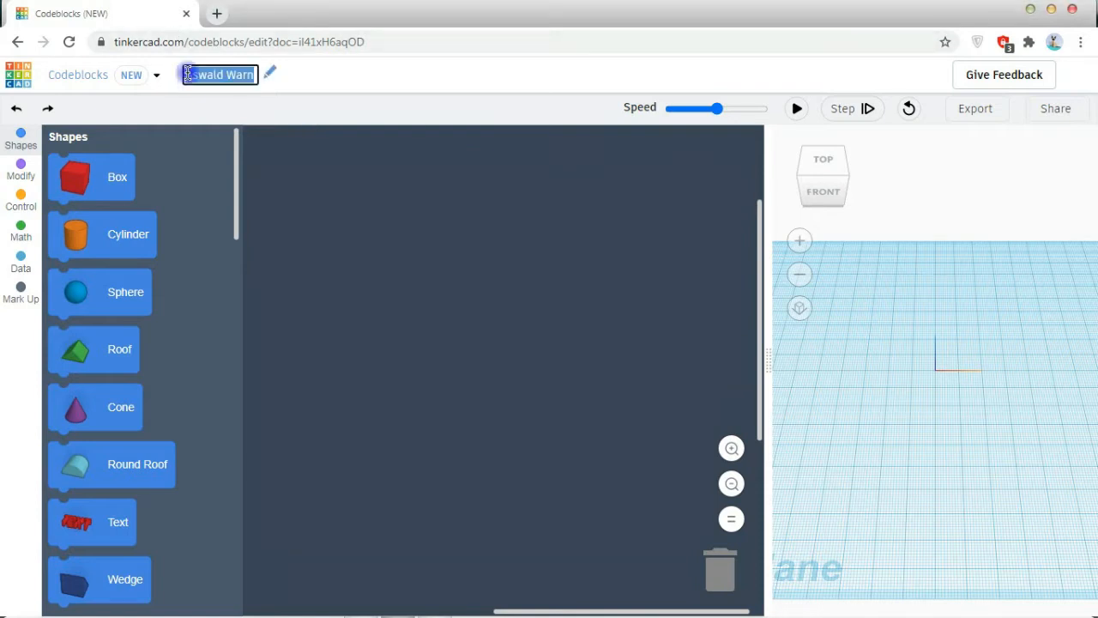
type("Vase")
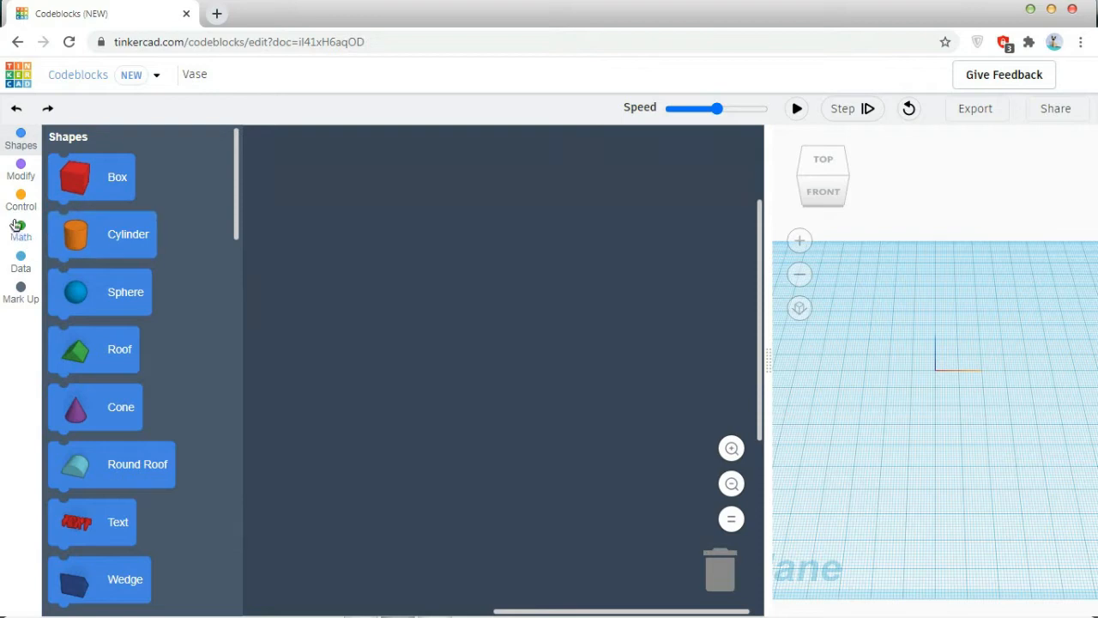
left_click(21, 169)
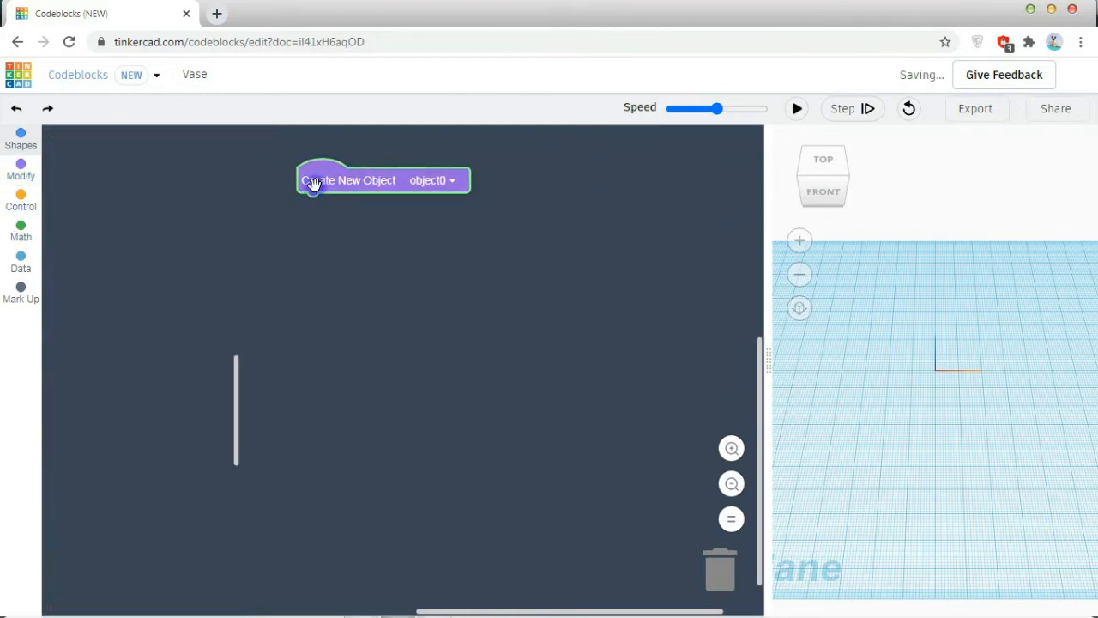
- Add a Create Variable block under Create New Object and rename its variable to var
left_click(21, 169)
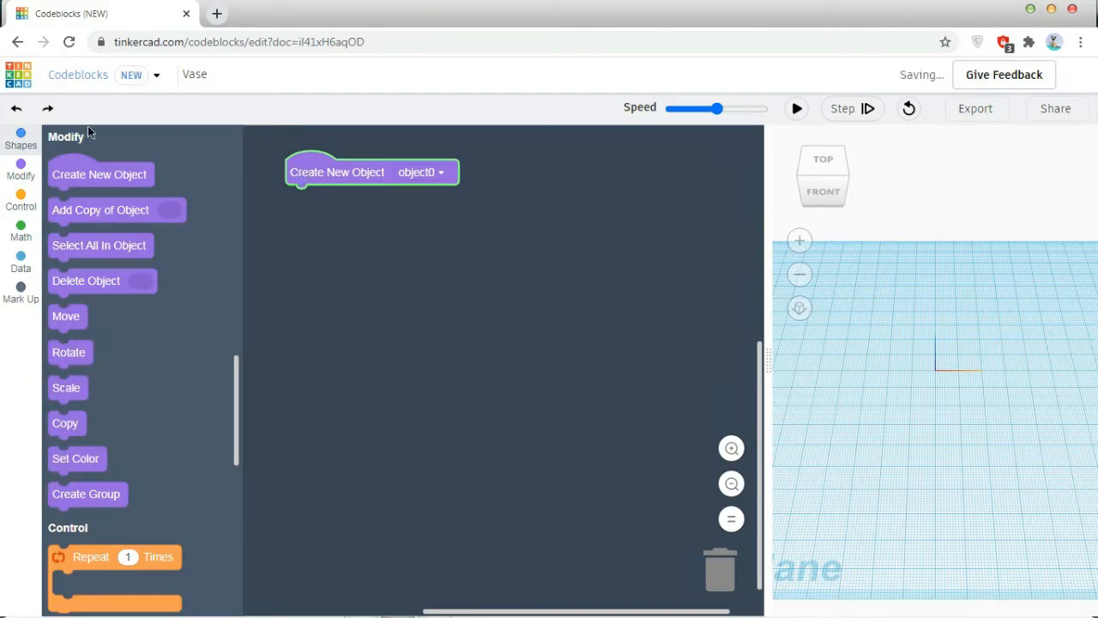
left_click(21, 231)
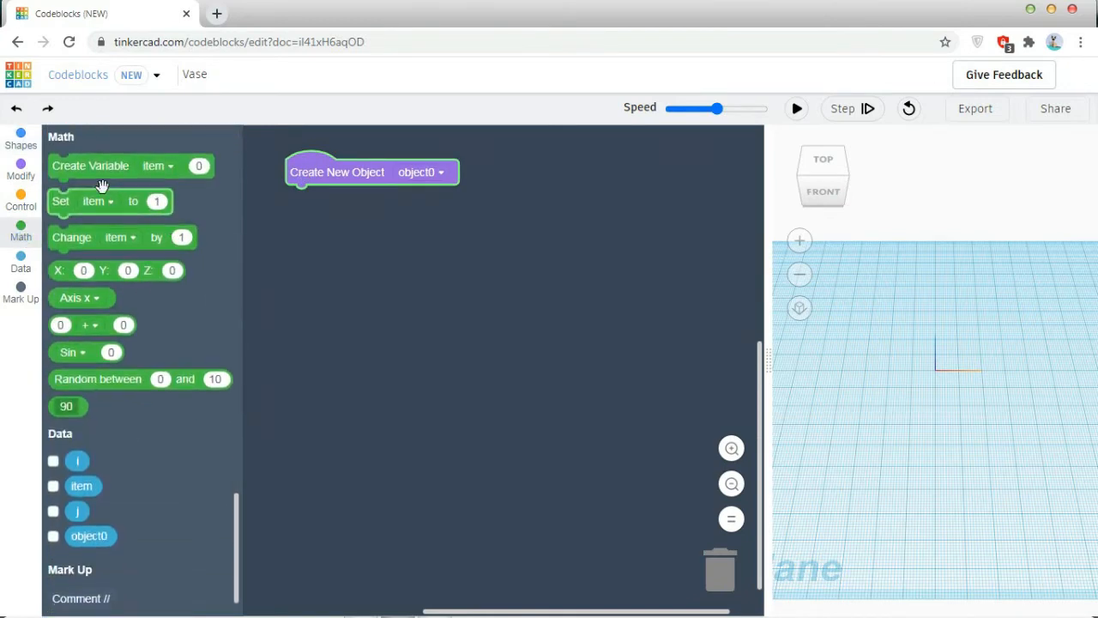
left_click_drag(91, 166, 328, 196)
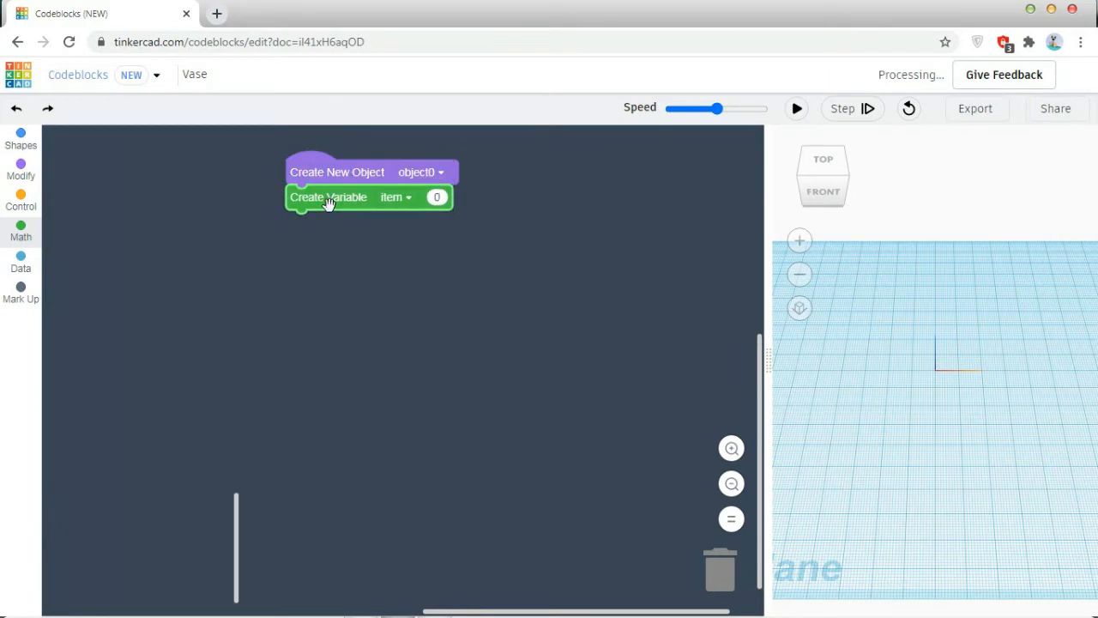
left_click(393, 196)
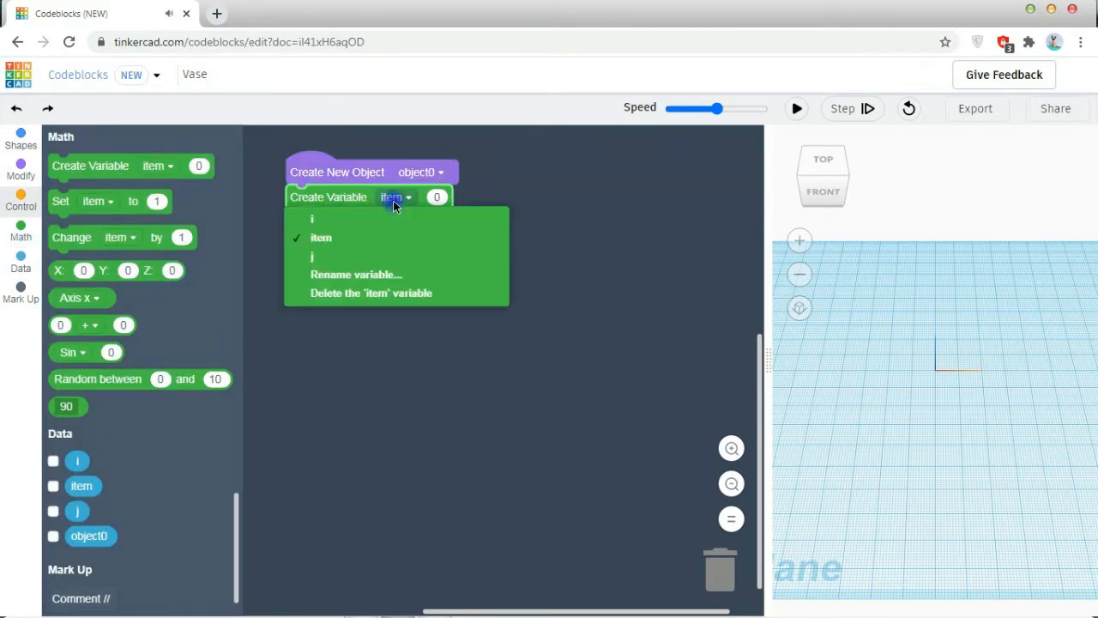
left_click(356, 275)
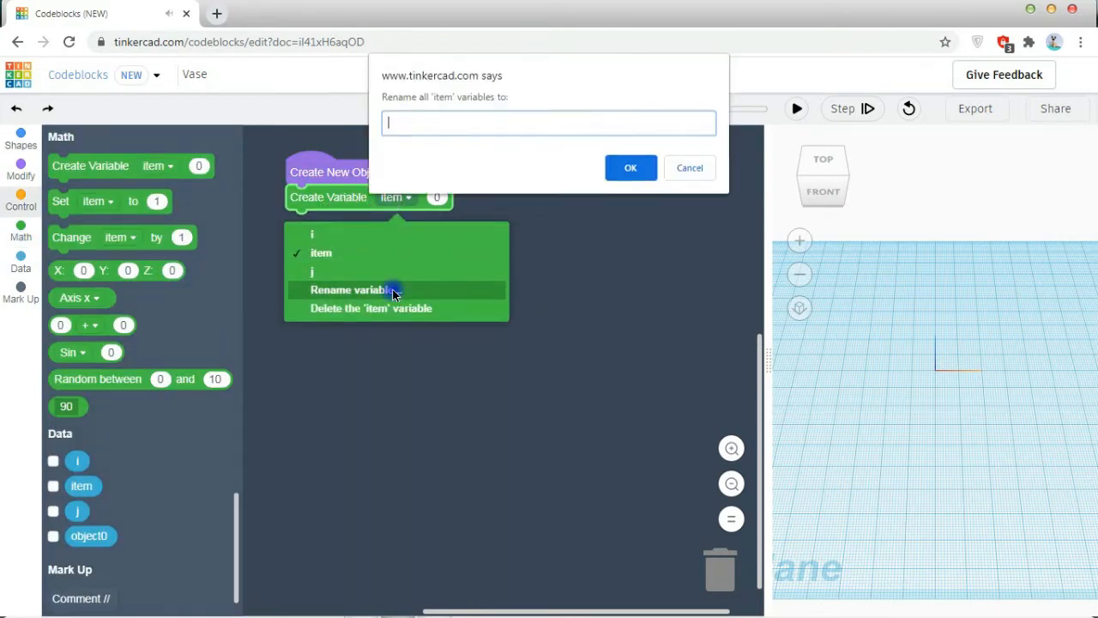
type("var")
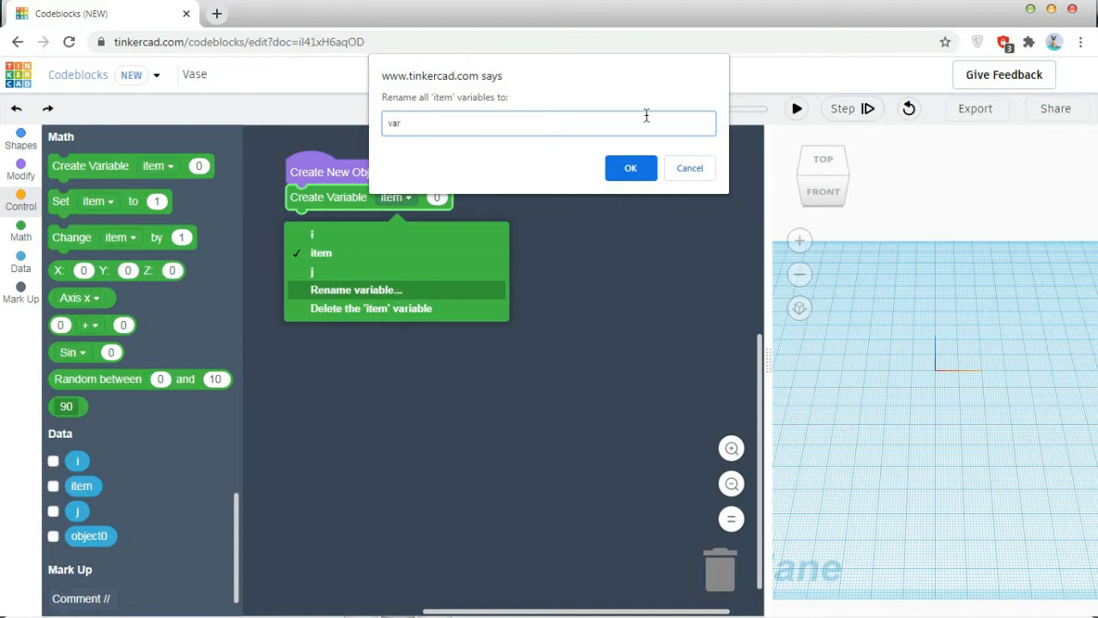
left_click(631, 167)
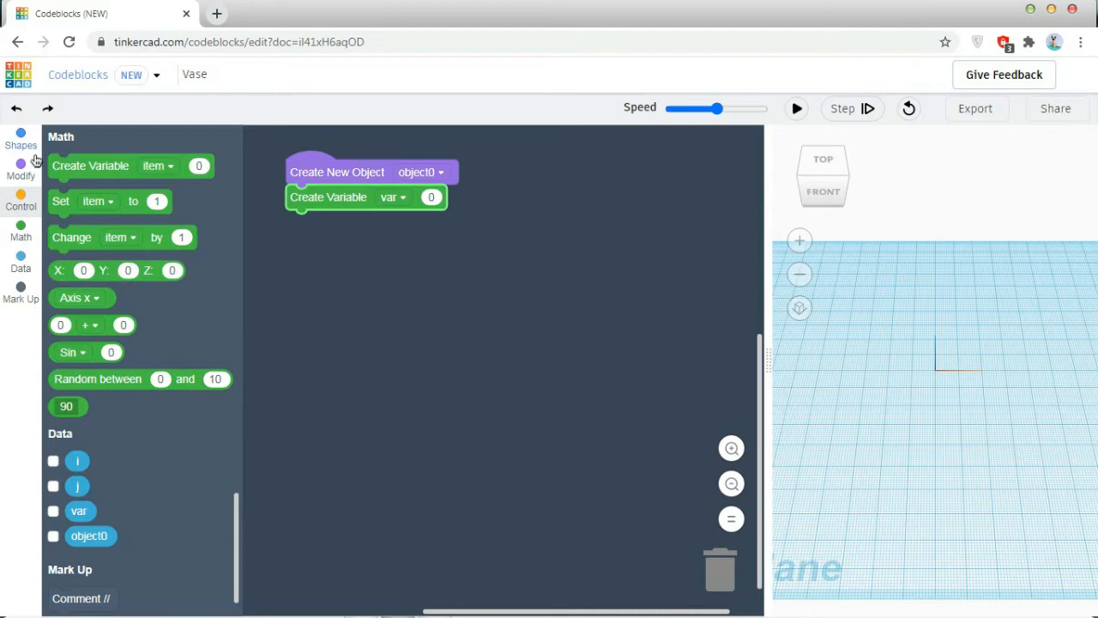
- Add a Repeat loop under the var variable and set it to run 10 times
left_click(20, 168)
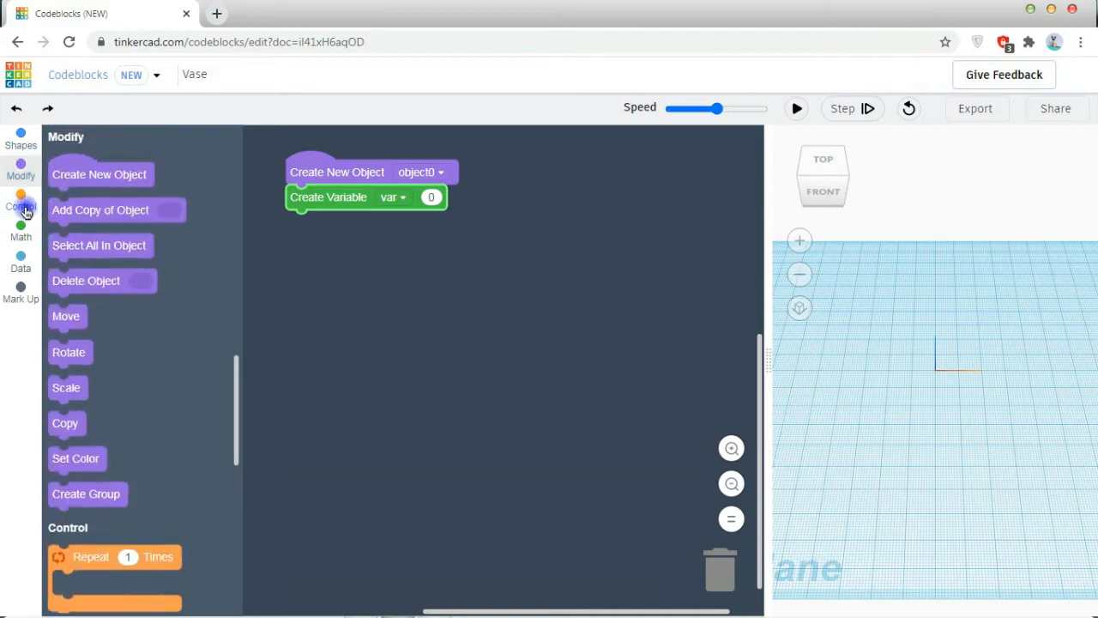
left_click(21, 206)
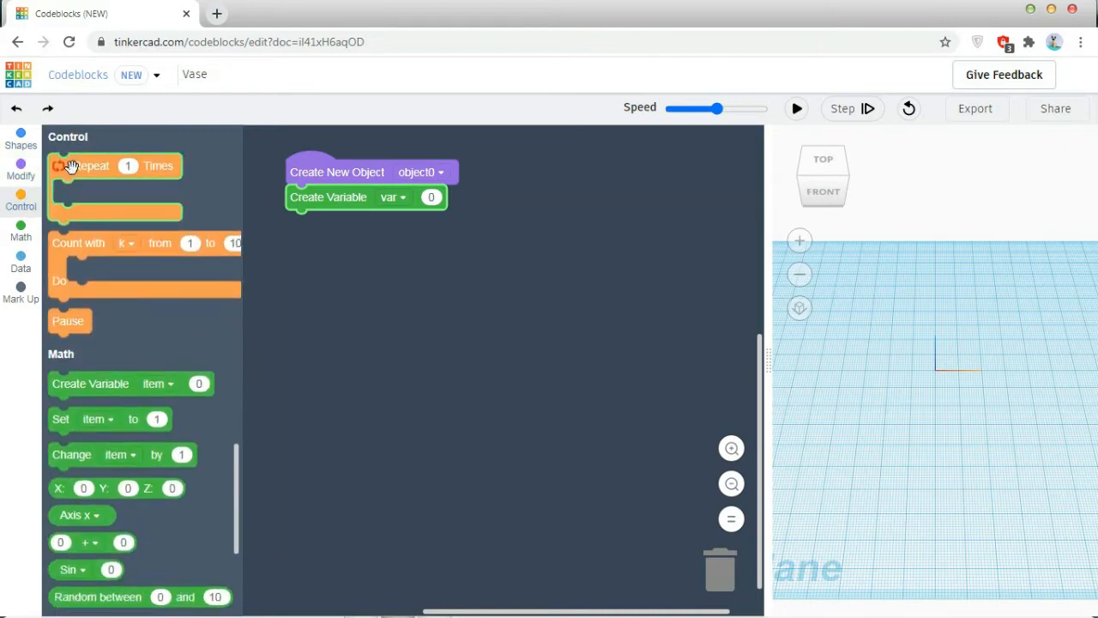
left_click_drag(86, 165, 328, 221)
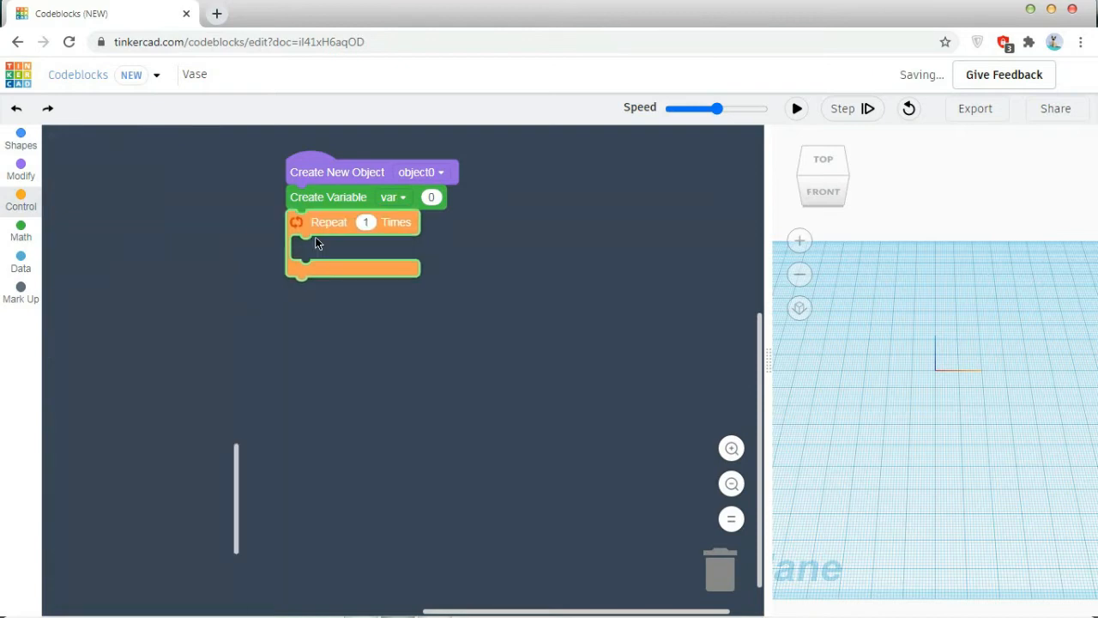
left_click(21, 200)
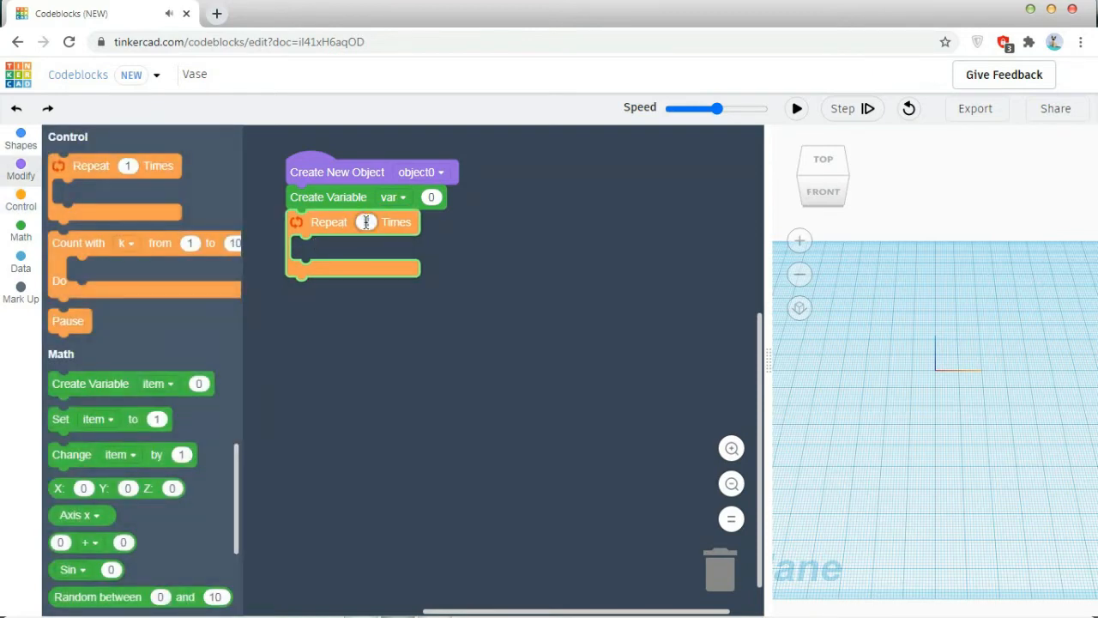
type("10")
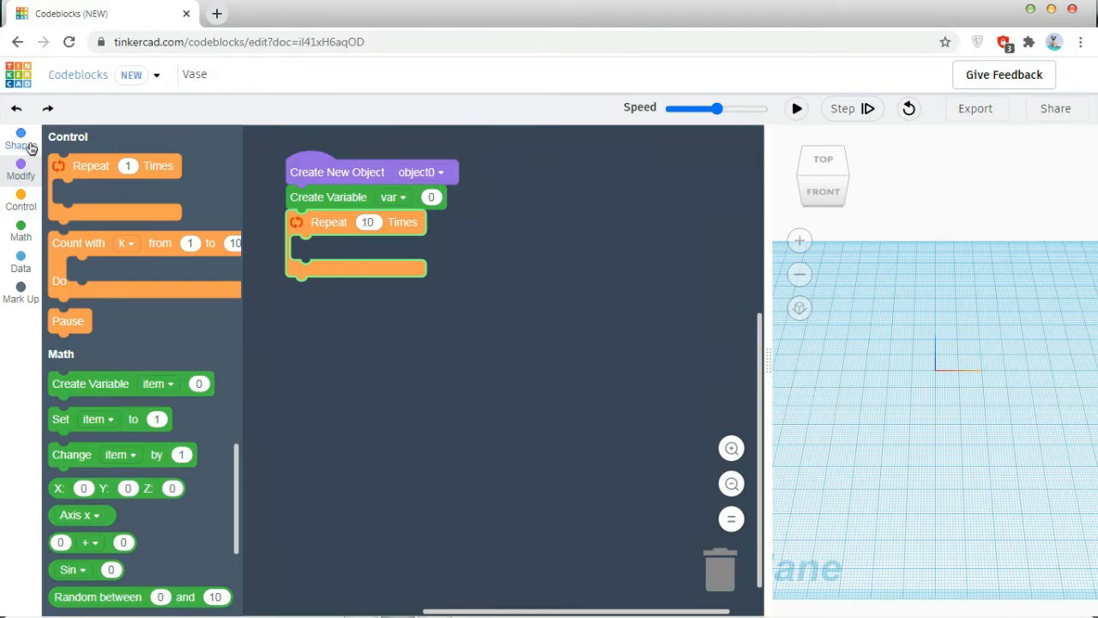
- Place an Add Torus block in the loop with radius 10 + var, 60 sides and tube 2
left_click(20, 137)
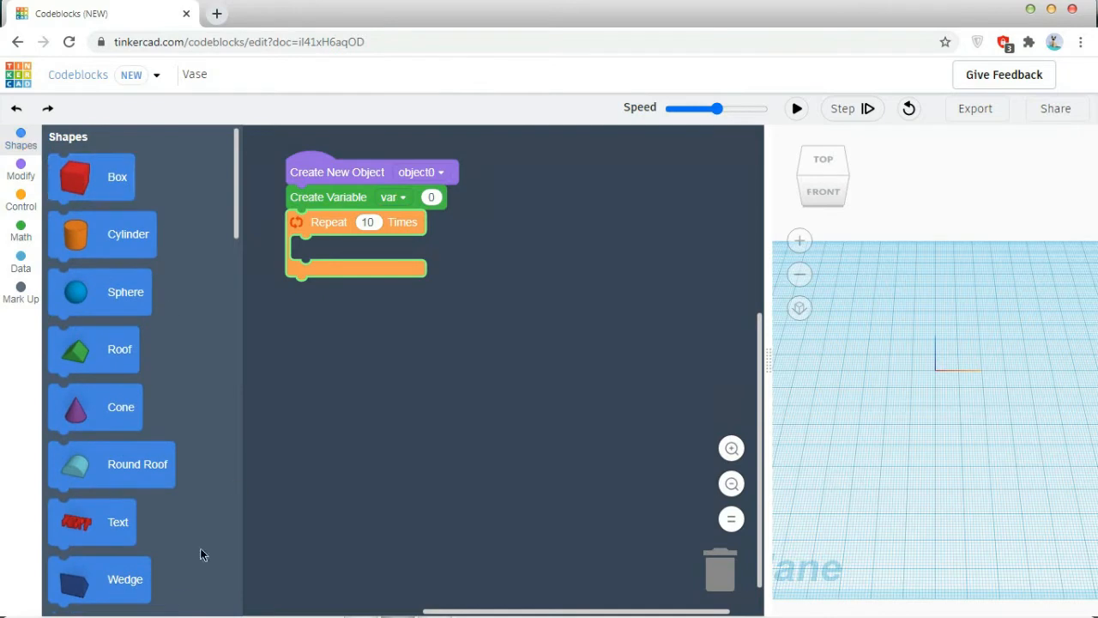
scroll("down", 3)
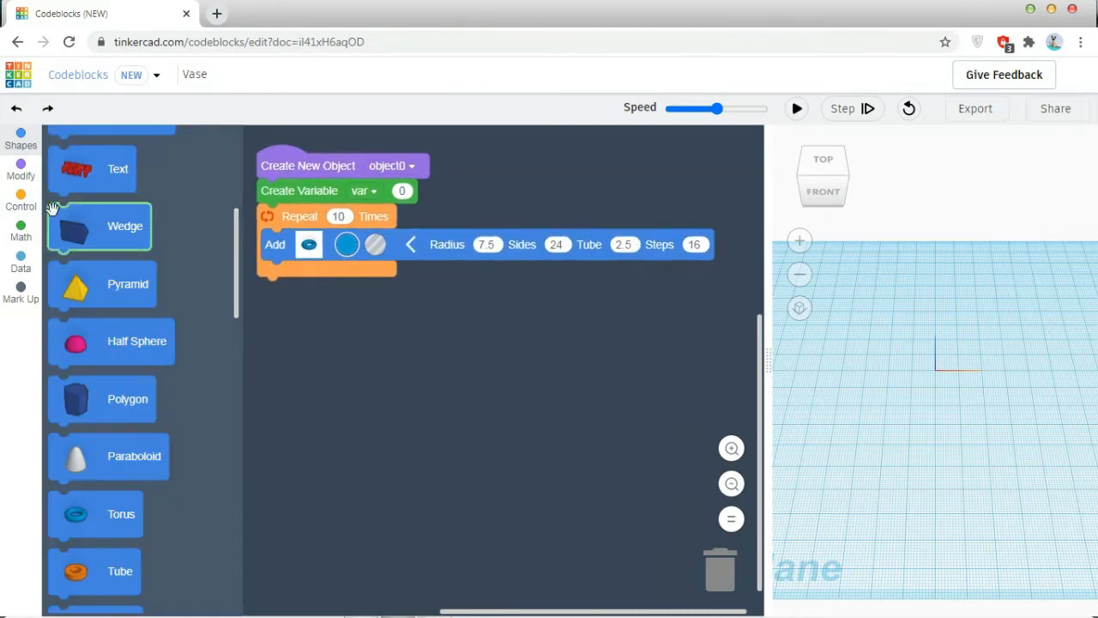
left_click(20, 232)
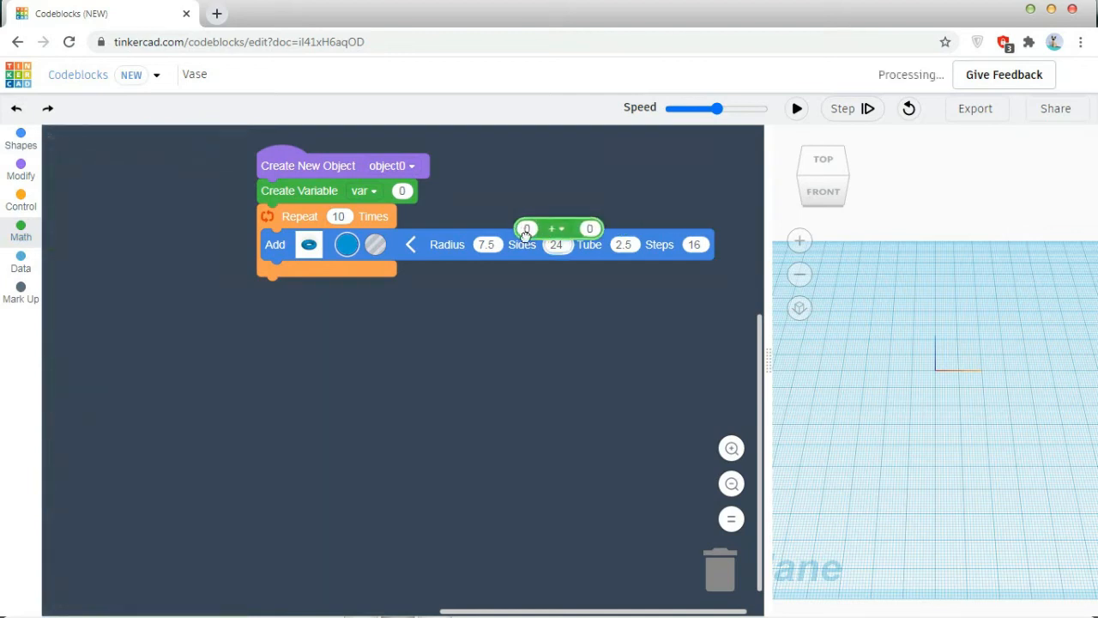
left_click(21, 232)
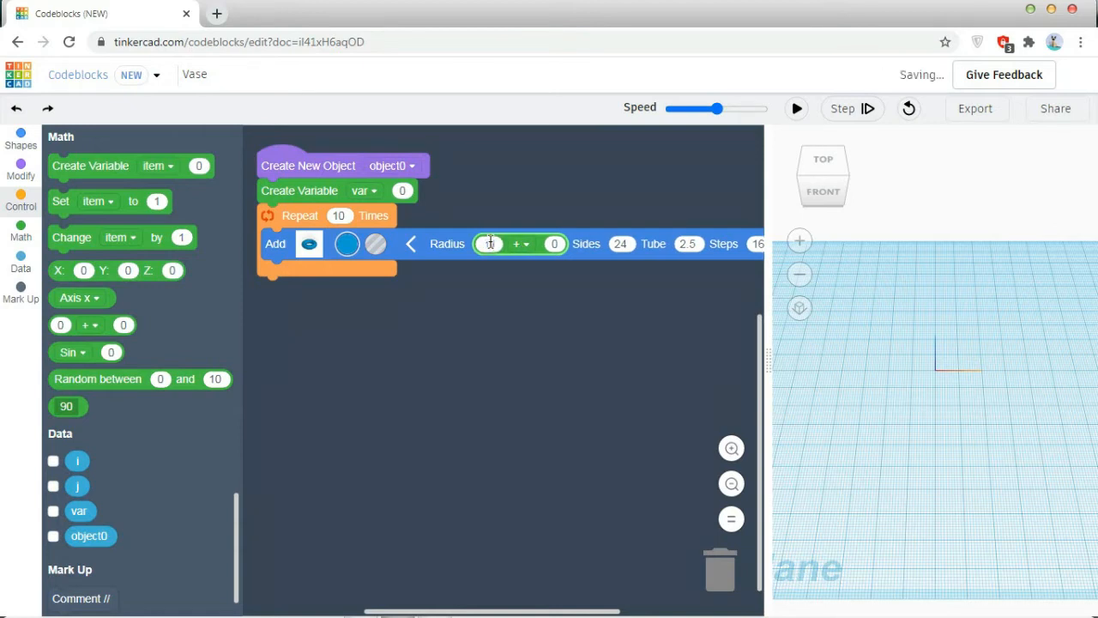
type("10")
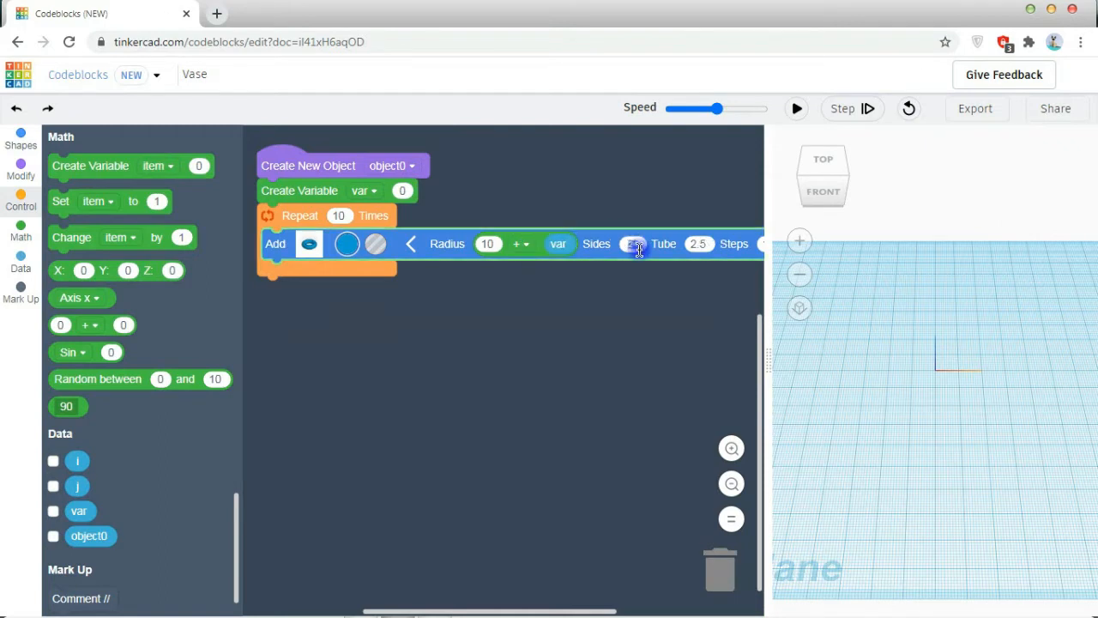
type("60")
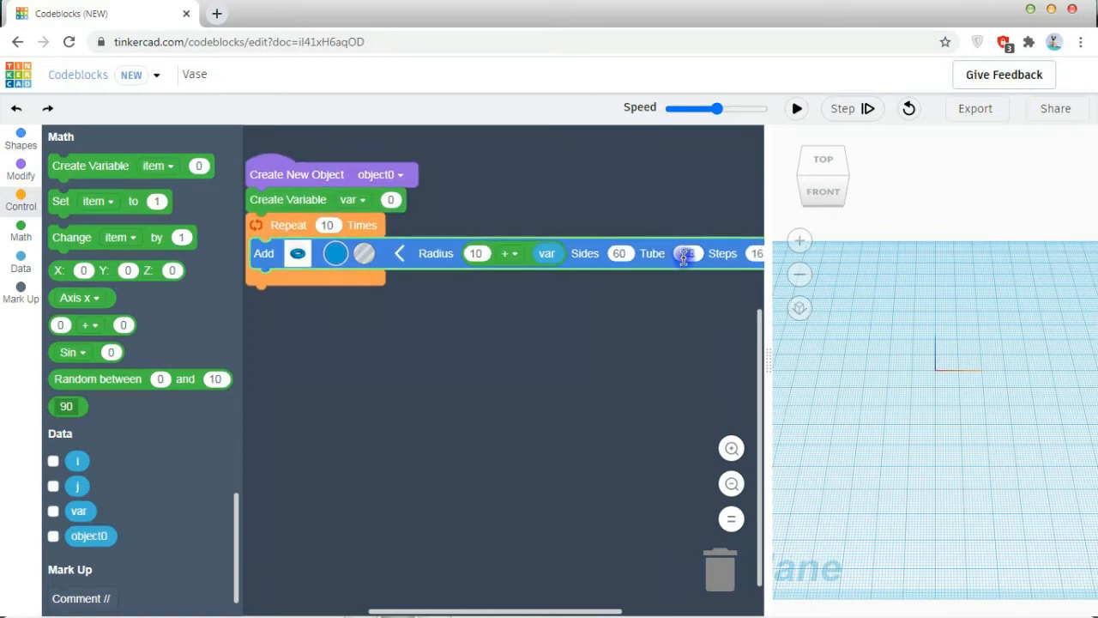
left_click(686, 253)
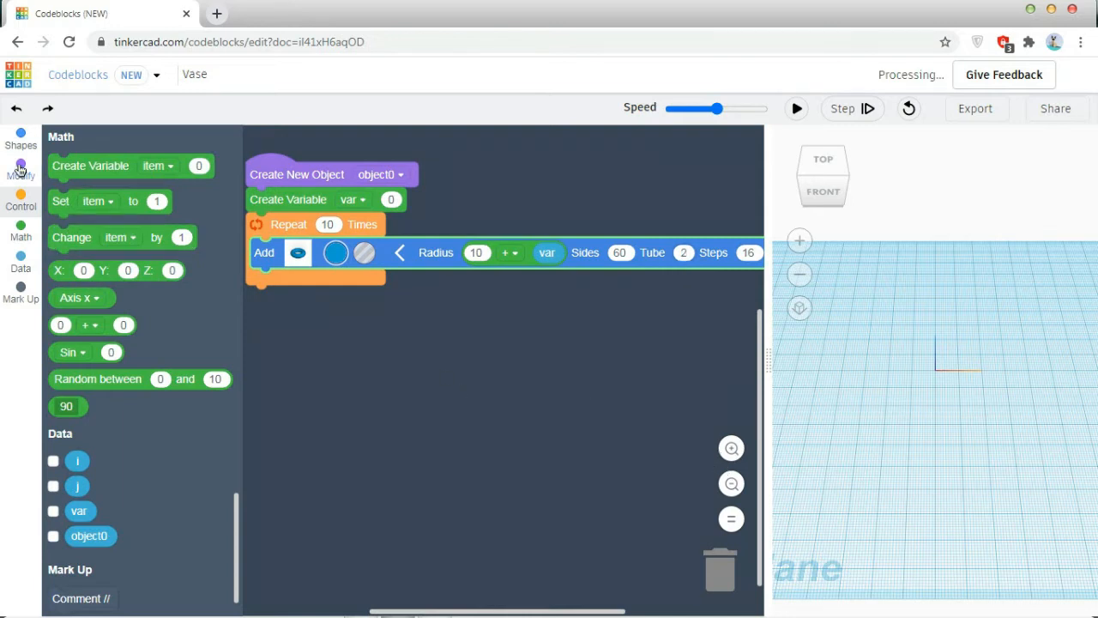
- Inside the loop, move each torus to Z = 1 + var and then change var by 2
left_click(21, 170)
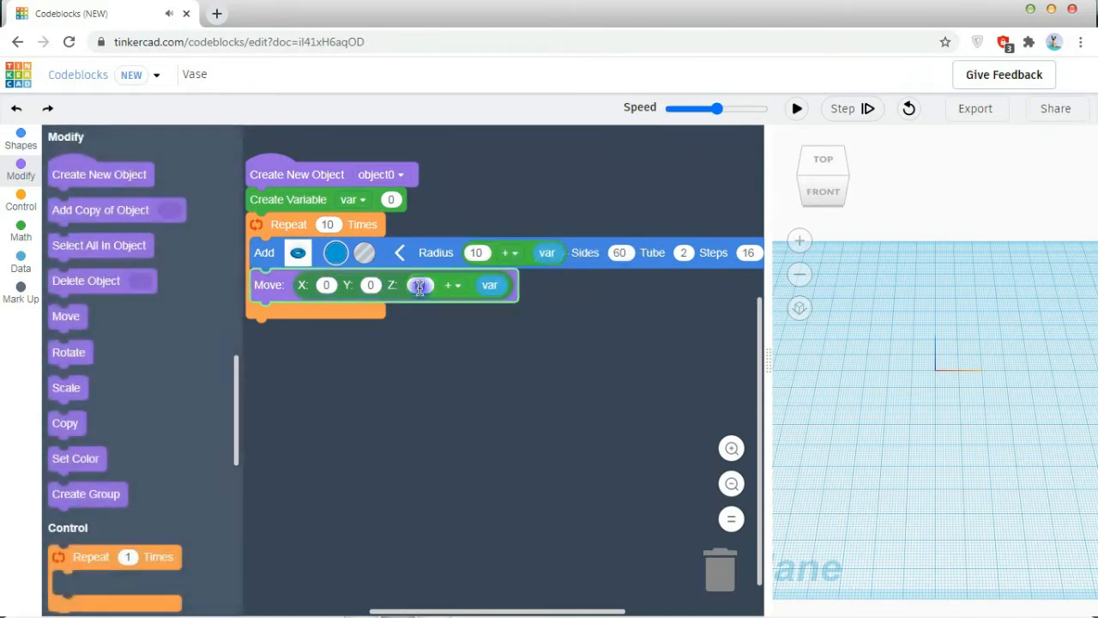
left_click(419, 285)
type("1")
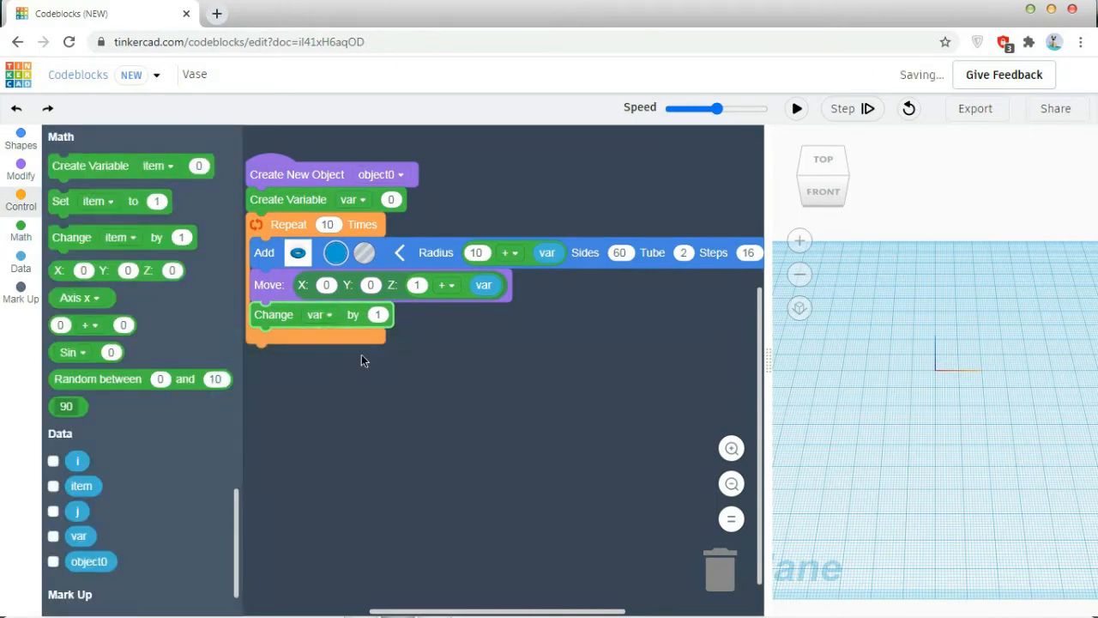
left_click(375, 314)
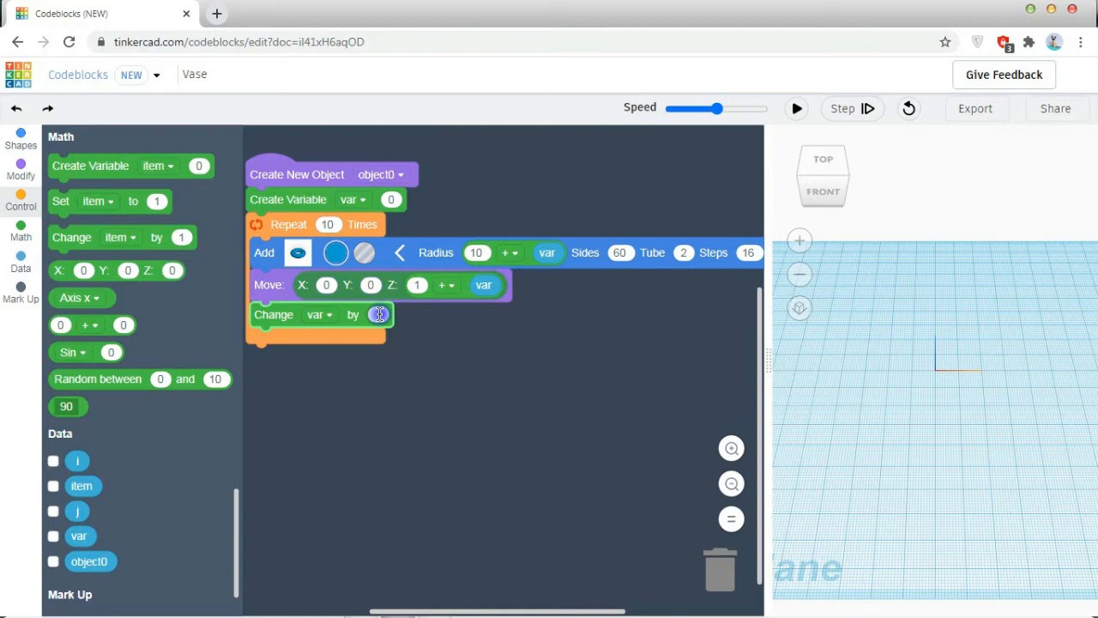
left_click(379, 314)
type("2")
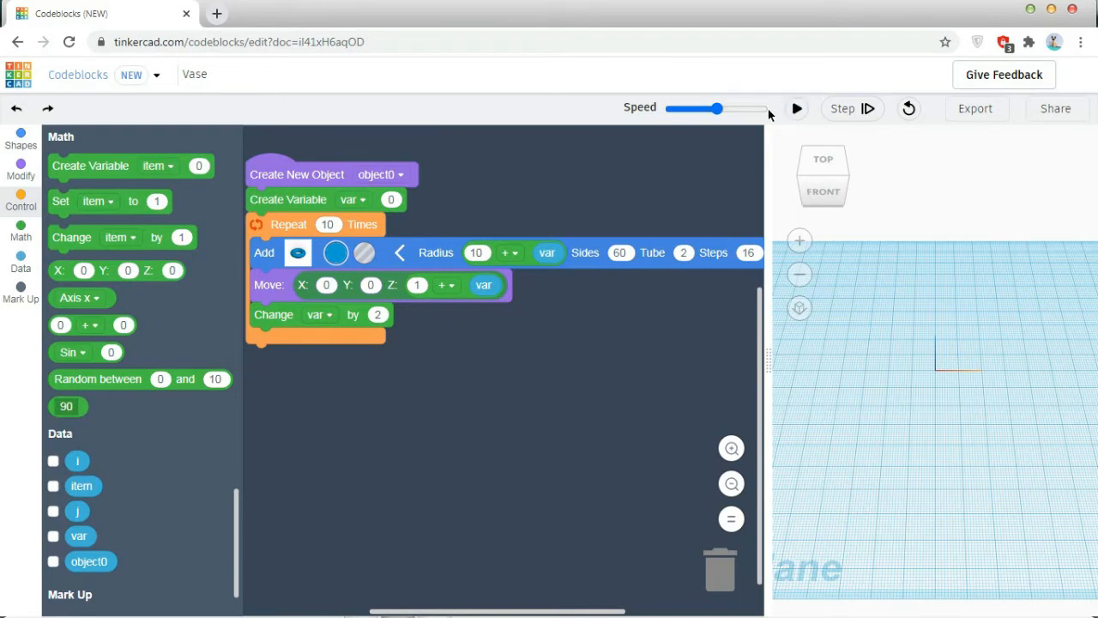
- Run the program at maximum speed to stack the ten widening tori into a flared bowl
left_click_drag(716, 108, 761, 108)
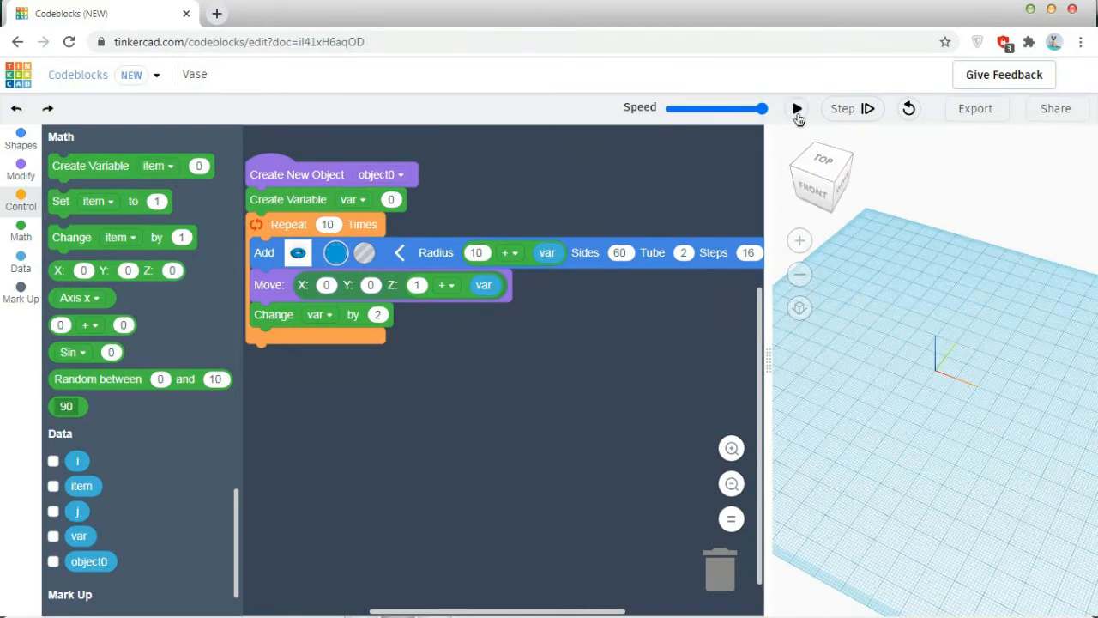
left_click(796, 108)
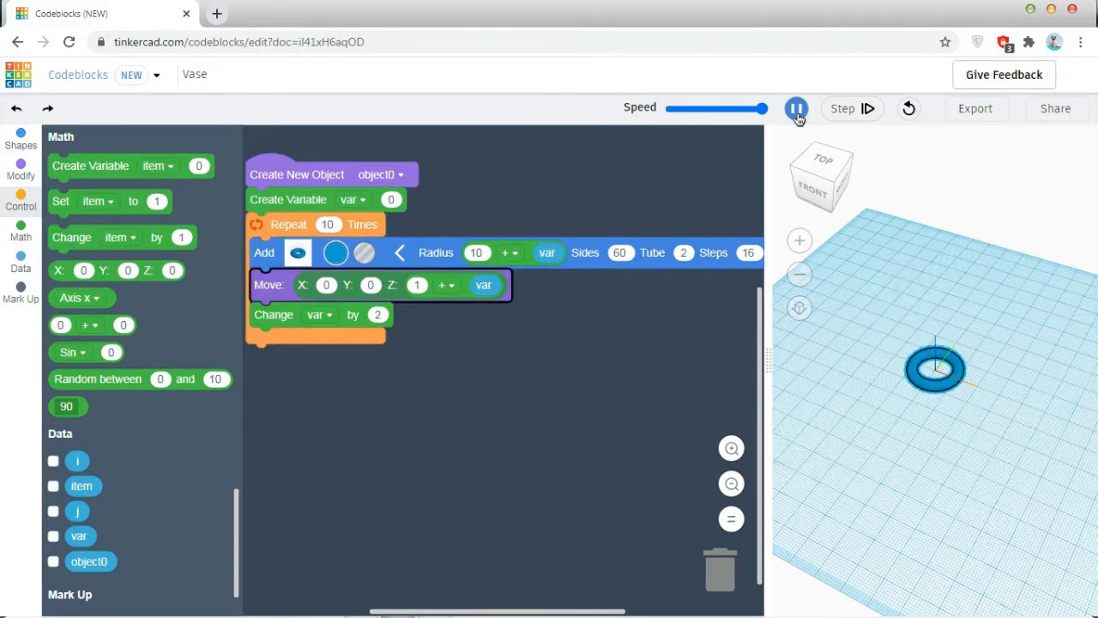
left_click(868, 108)
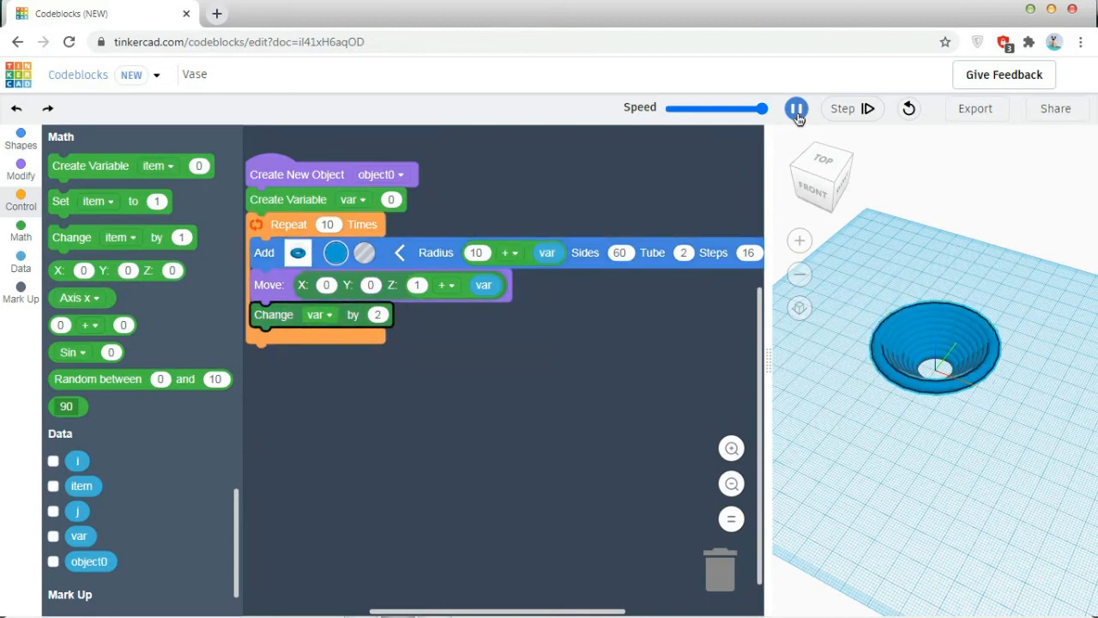
left_click(796, 108)
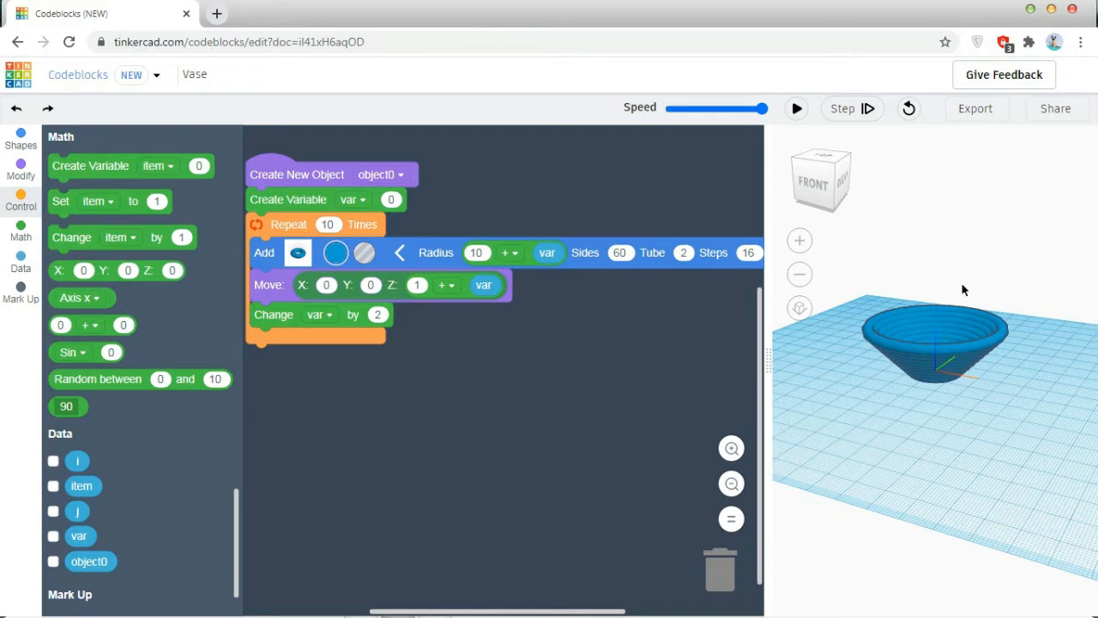
mouse_move(603, 332)
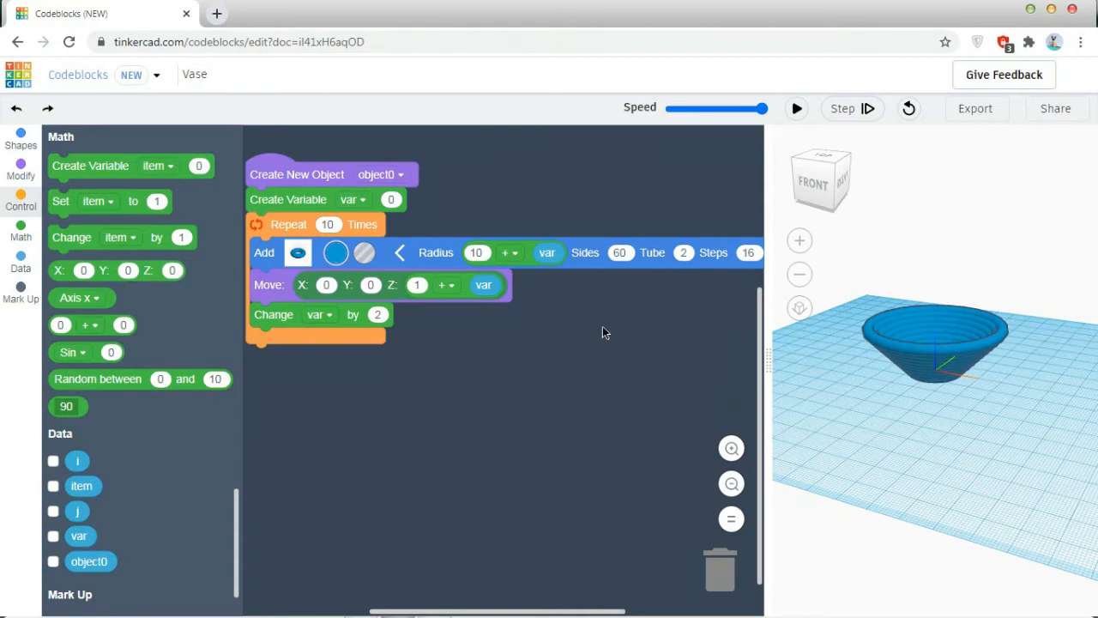
- Duplicate the Repeat loop below the first, repeating once with torus radius 30 − var − 20
right_click(289, 224)
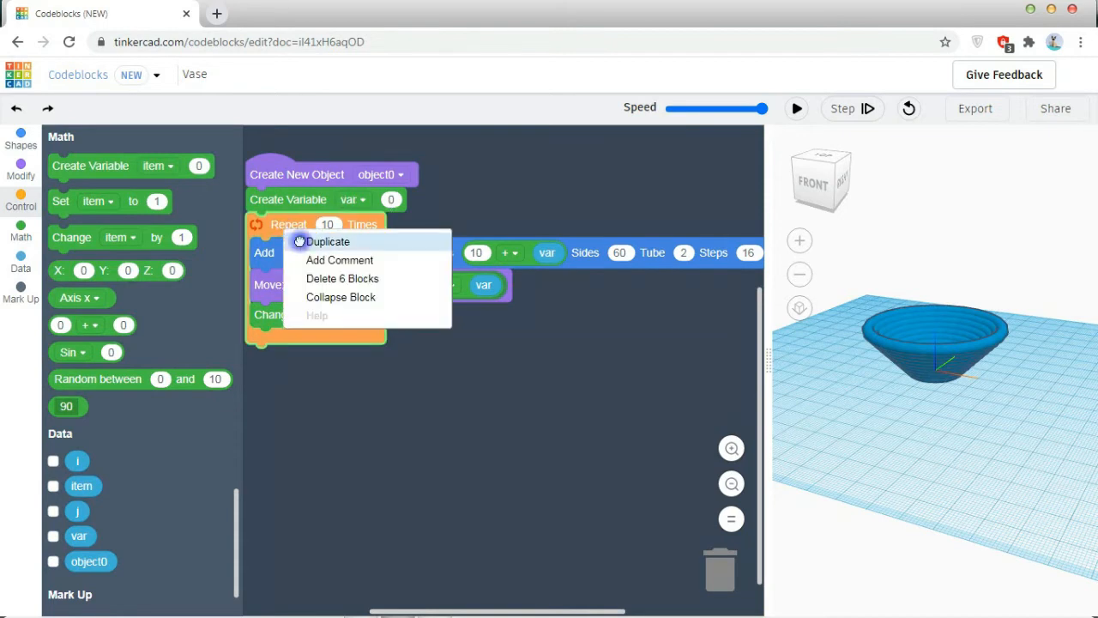
left_click(327, 241)
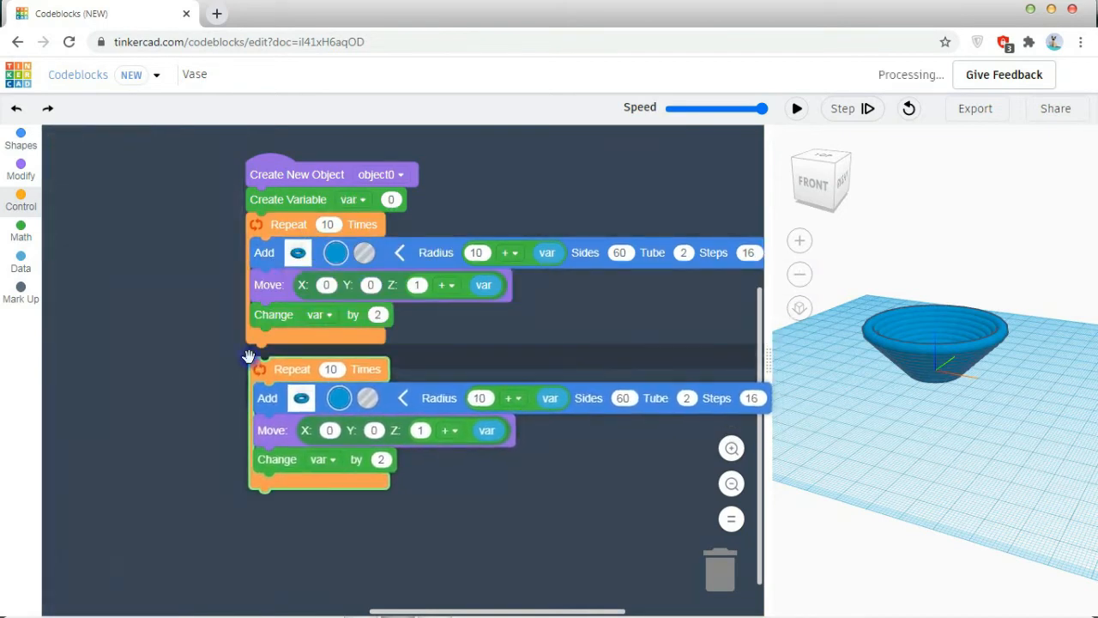
left_click(21, 231)
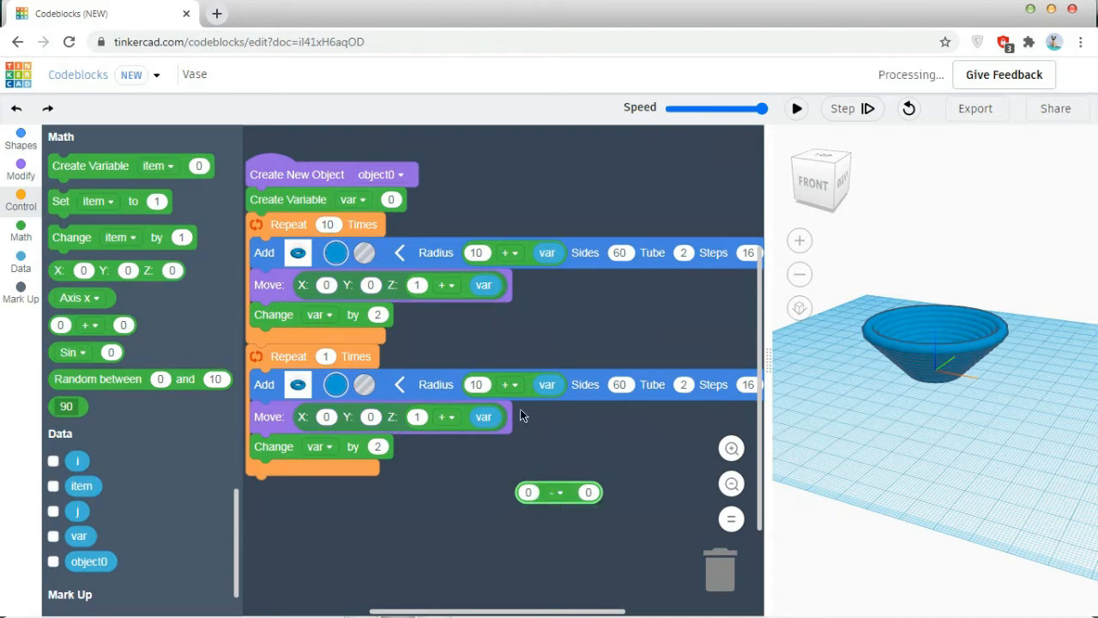
left_click(507, 383)
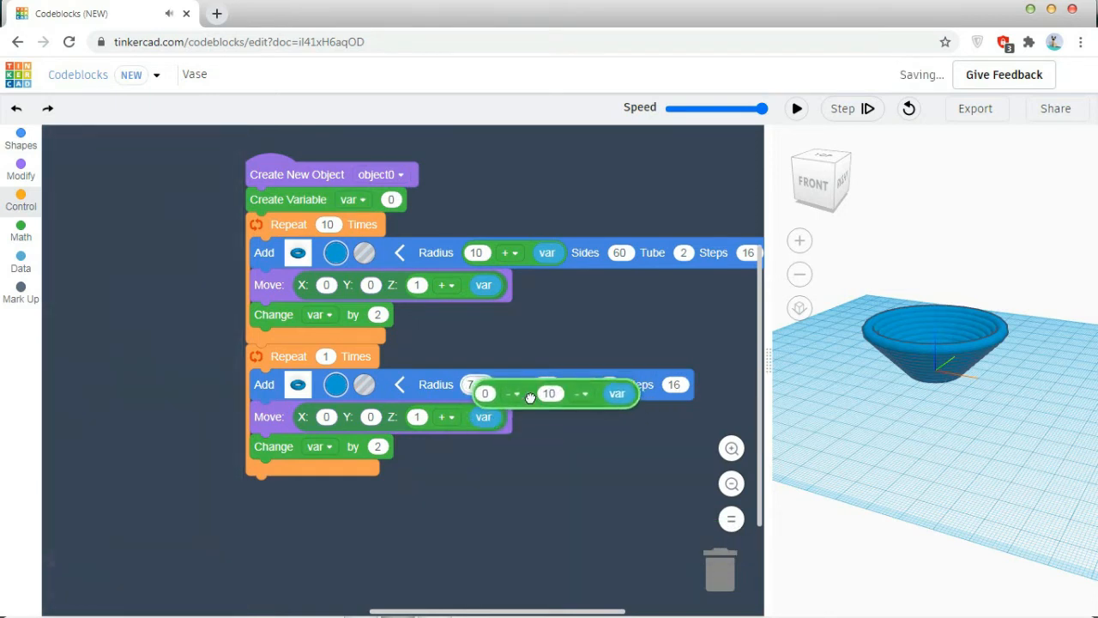
left_click(20, 231)
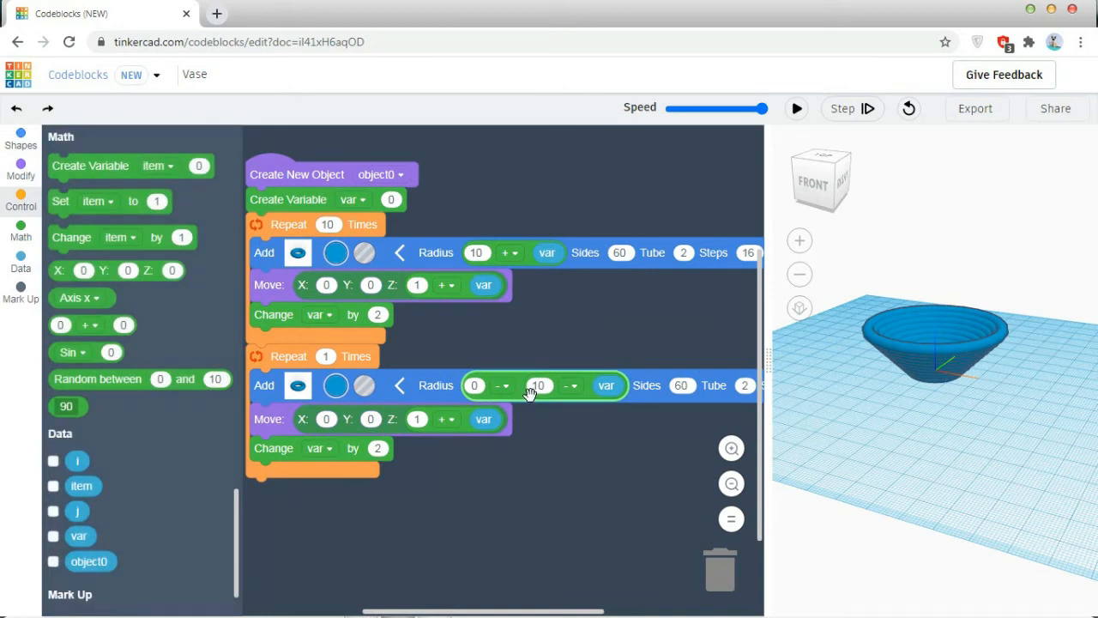
left_click(474, 386)
type("30")
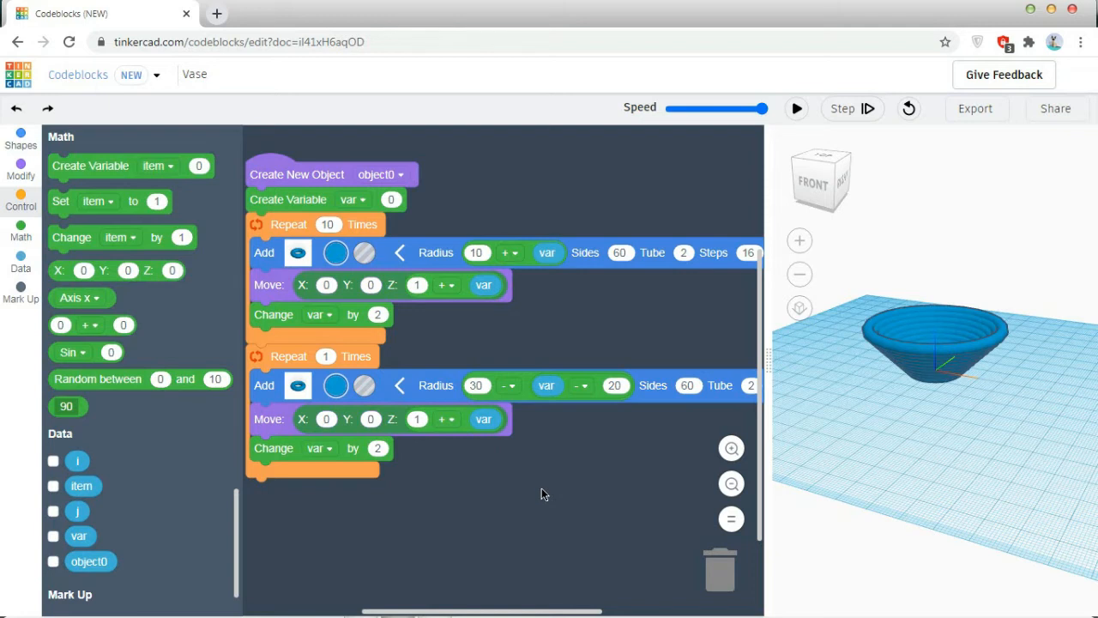
mouse_move(613, 287)
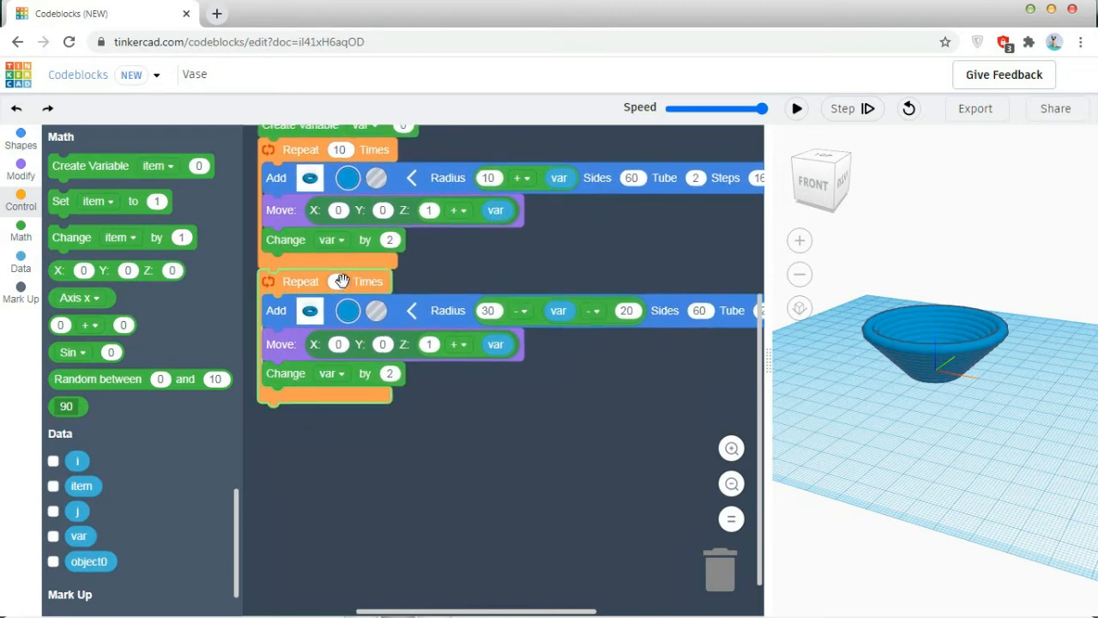
- Set the second loop to 11 repeats and run it so narrowing tori taper the vase upward
left_click(795, 108)
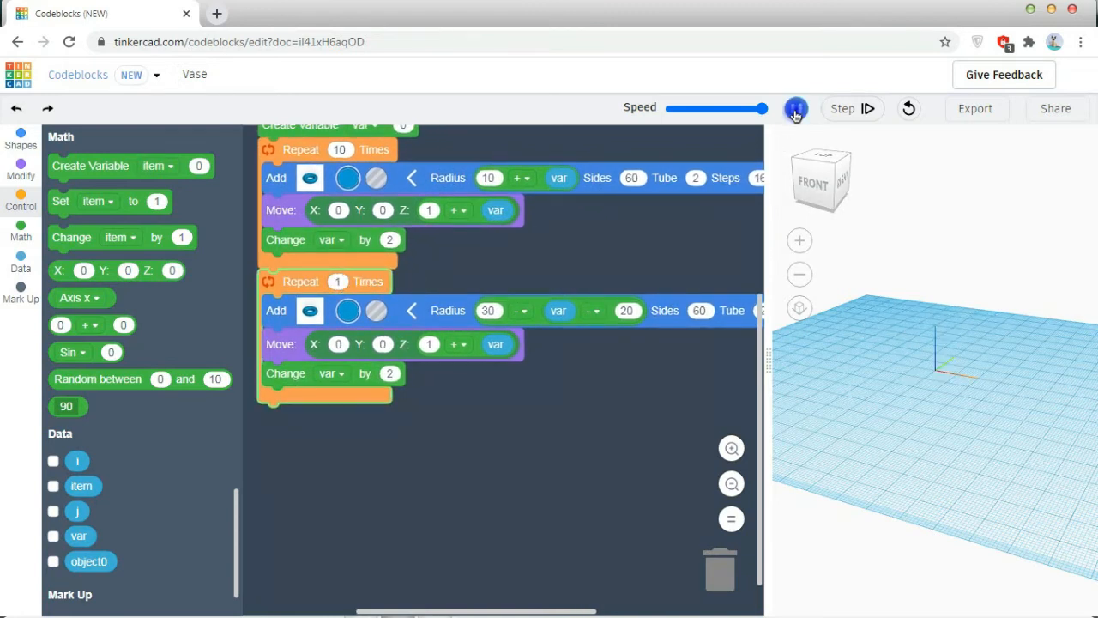
left_click(796, 108)
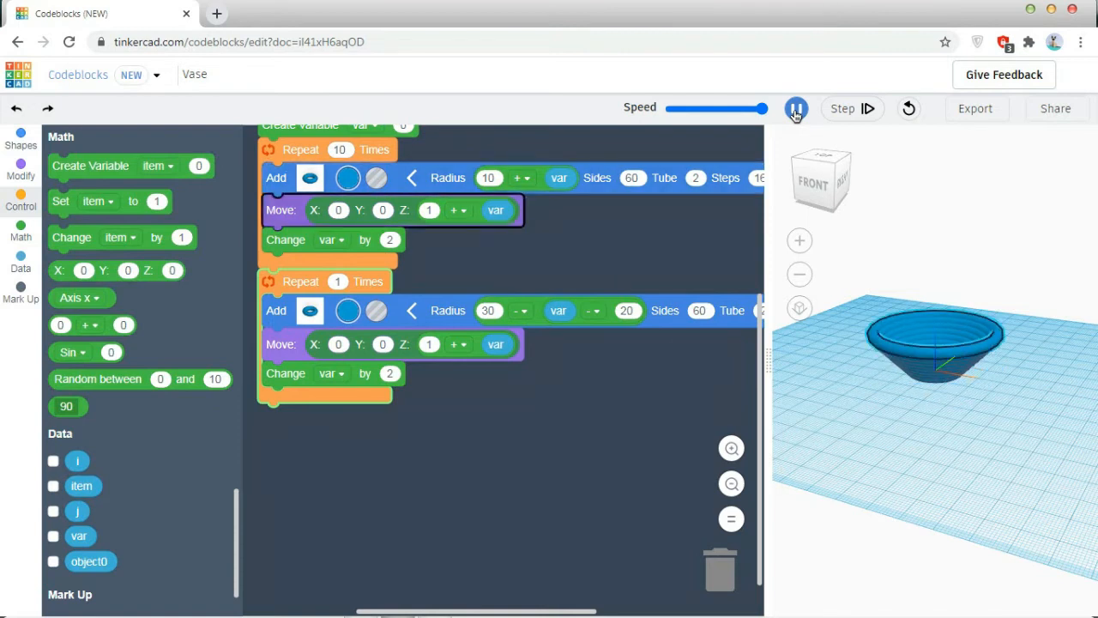
left_click(796, 108)
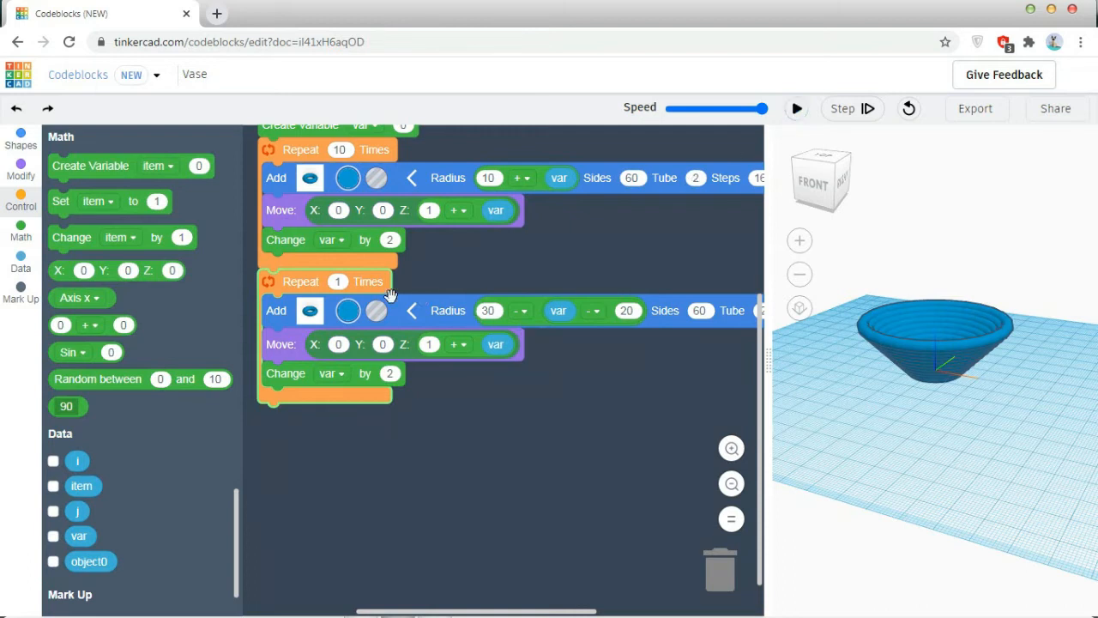
left_click(337, 281)
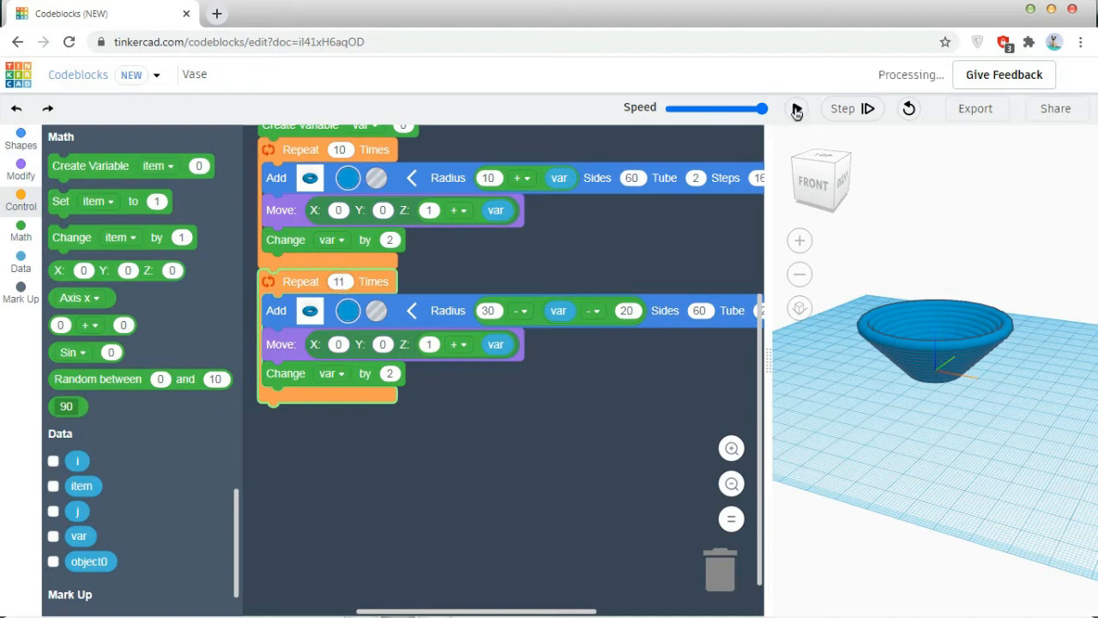
left_click(796, 108)
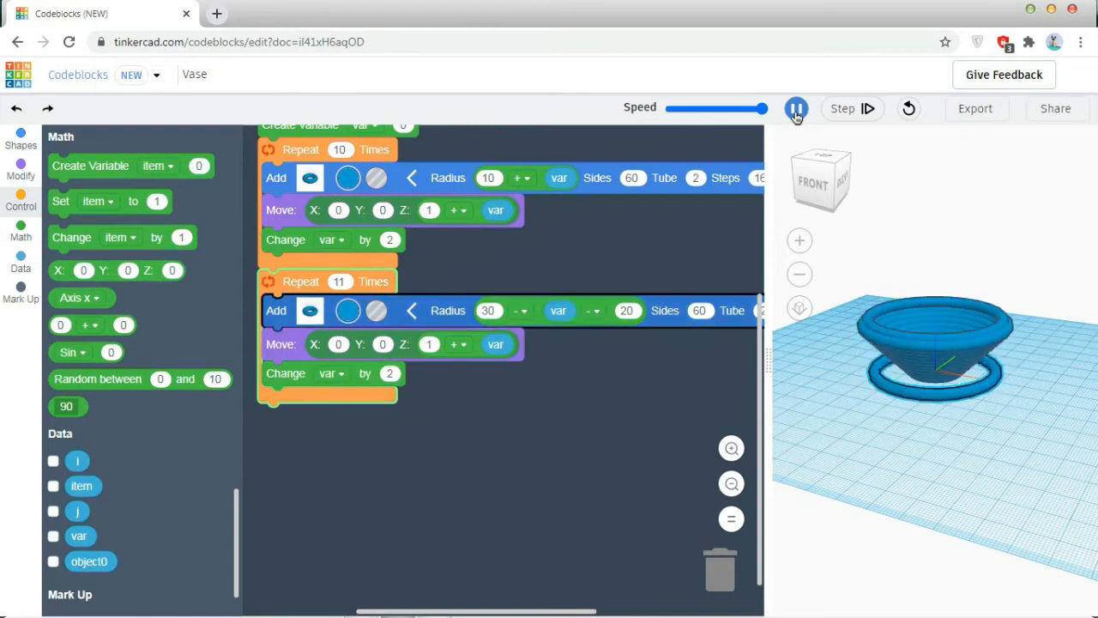
left_click(842, 108)
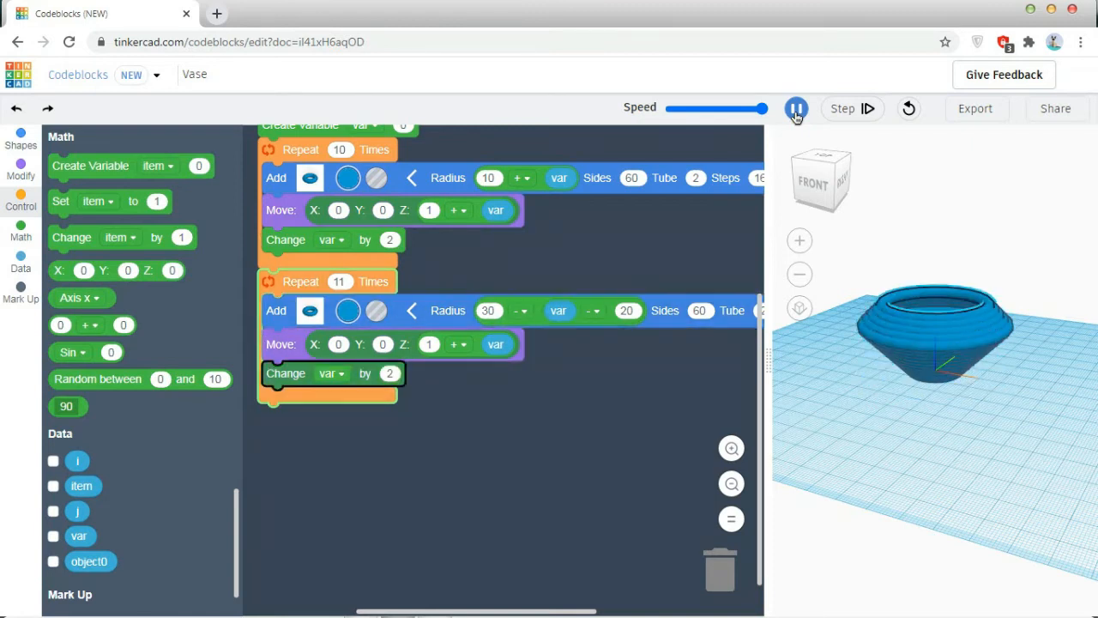
left_click(851, 108)
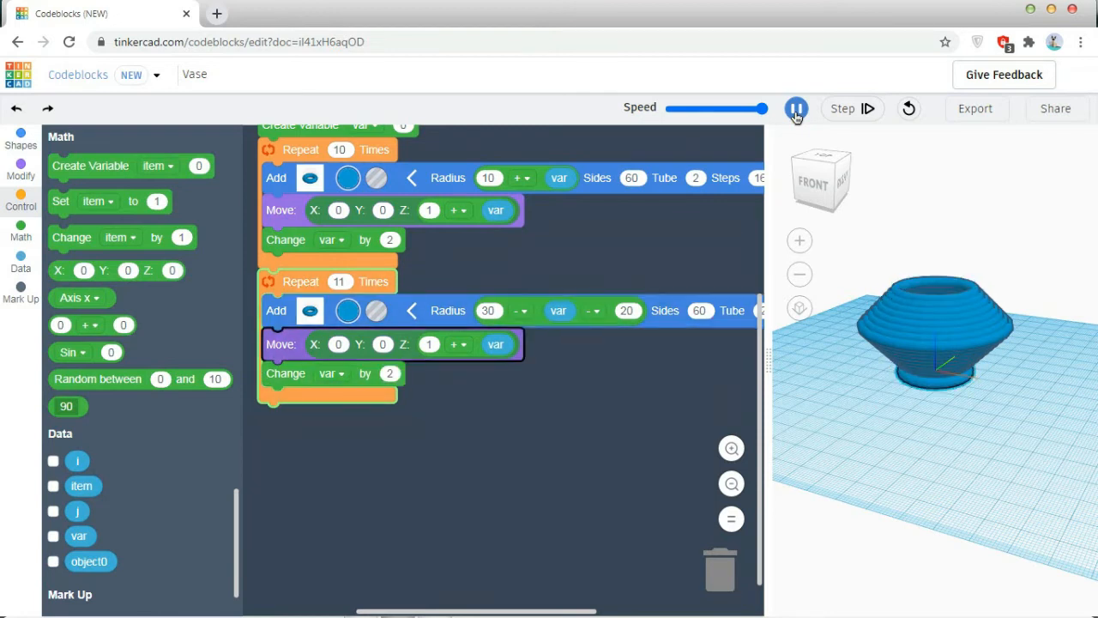
left_click(796, 109)
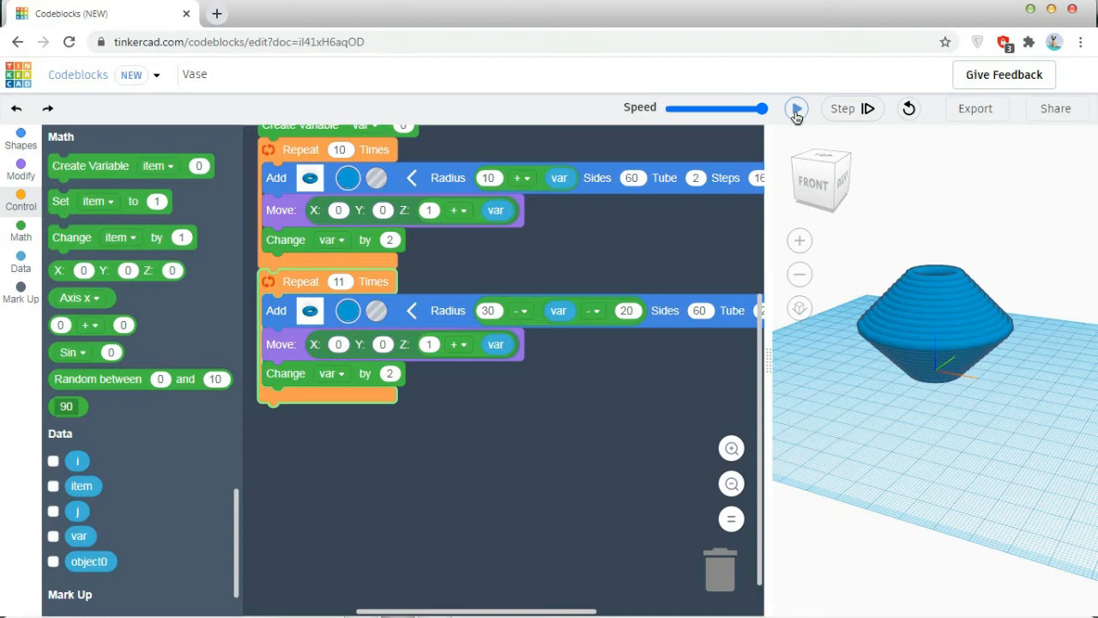
mouse_move(795, 116)
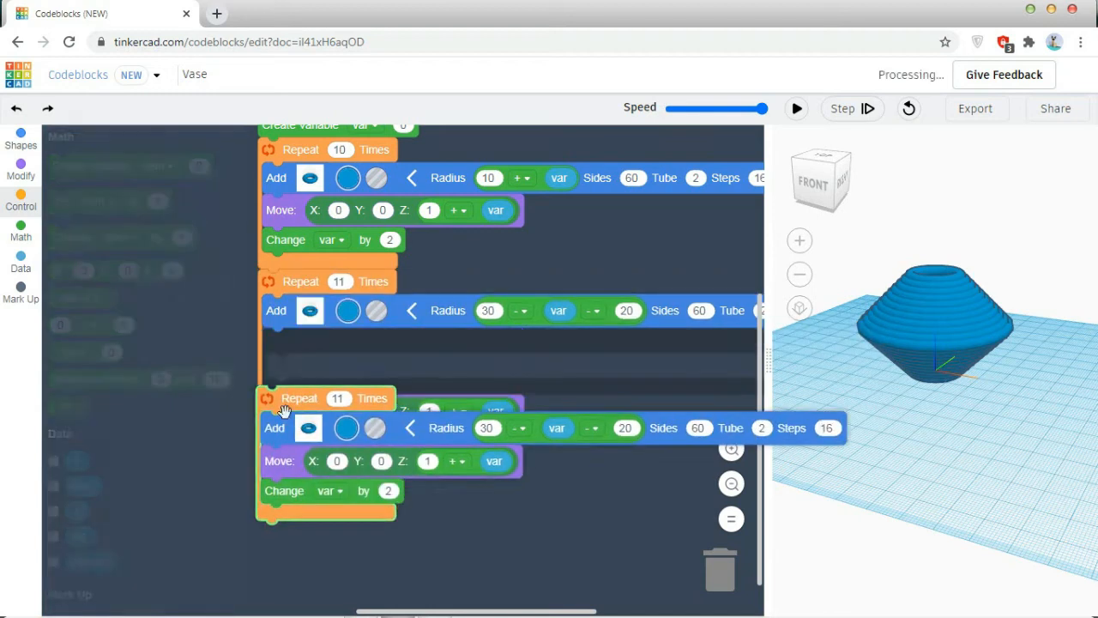
- Set the duplicated third loop to repeat 6 times and give its torus a plain-number radius
scroll("down", 3)
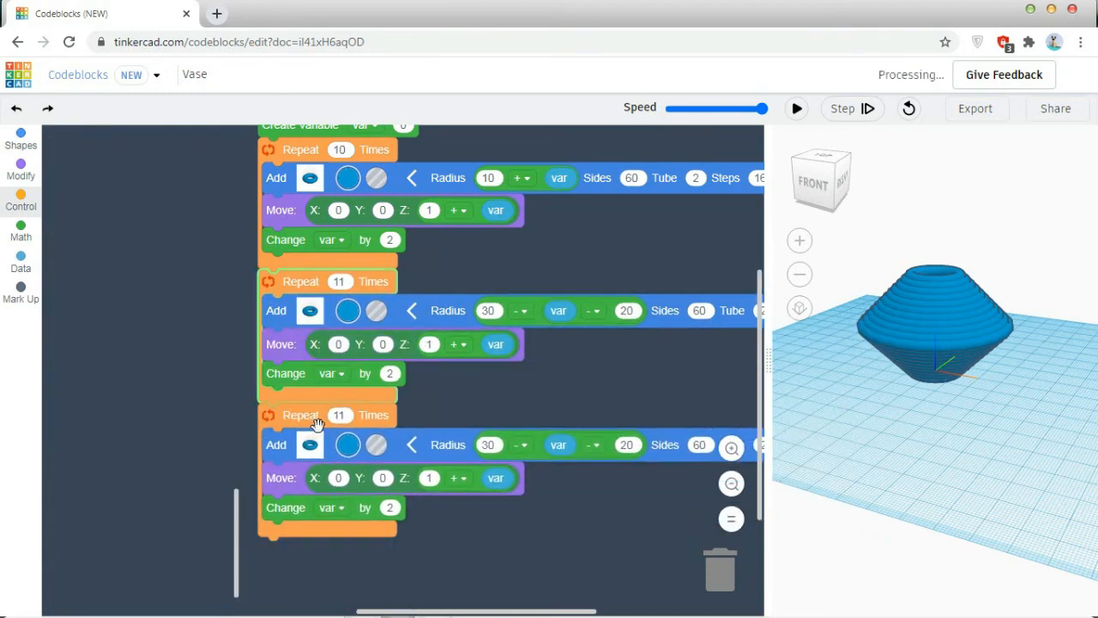
left_click(21, 228)
type("6")
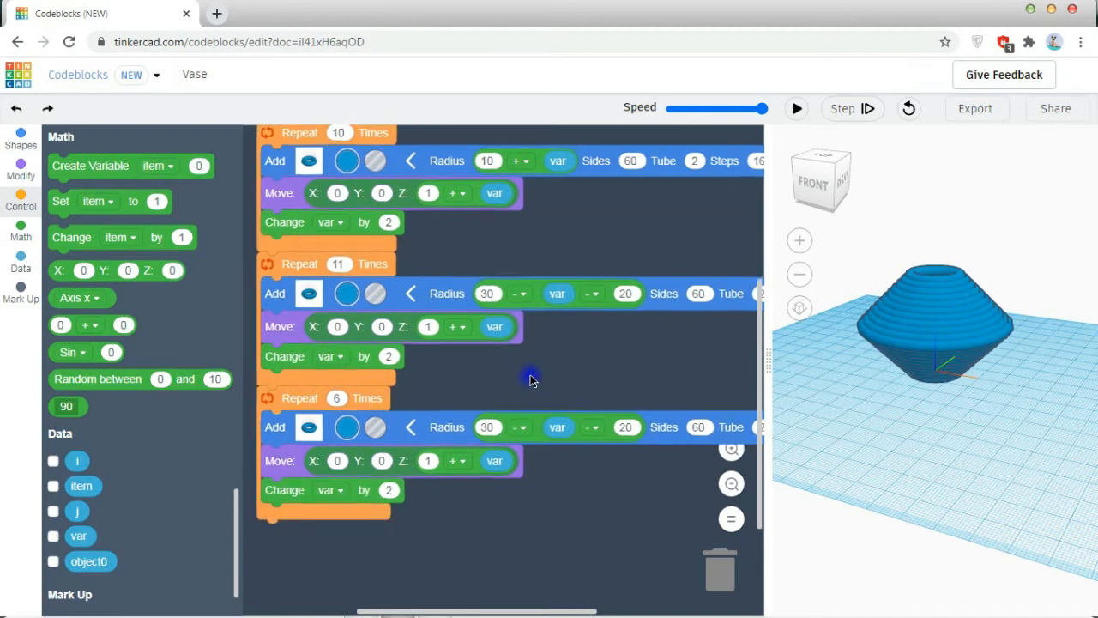
scroll("down", 3)
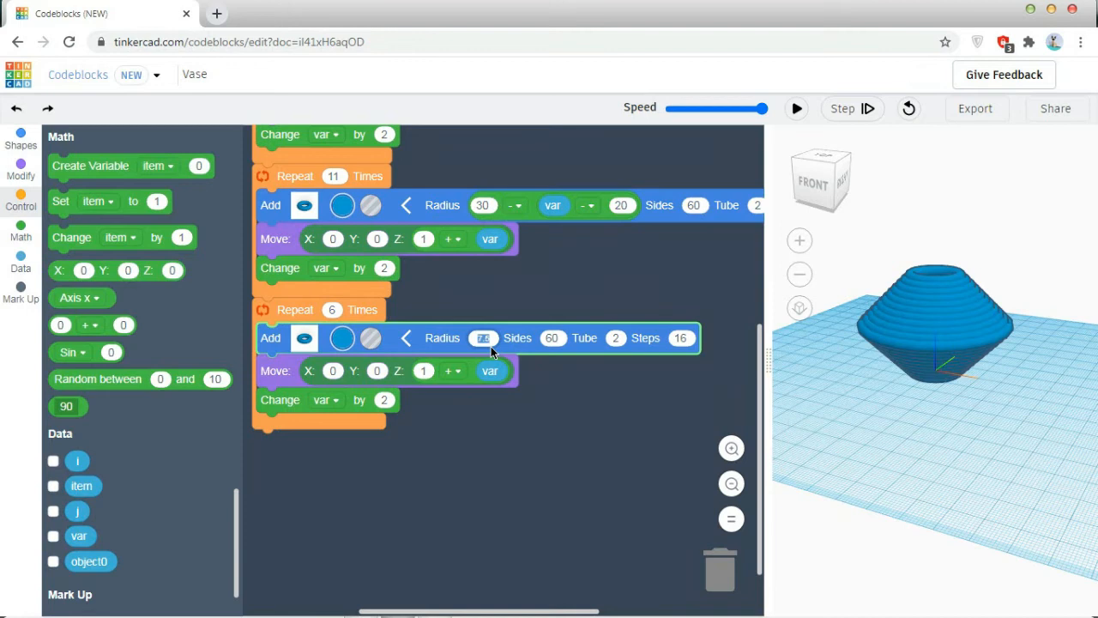
mouse_move(570, 440)
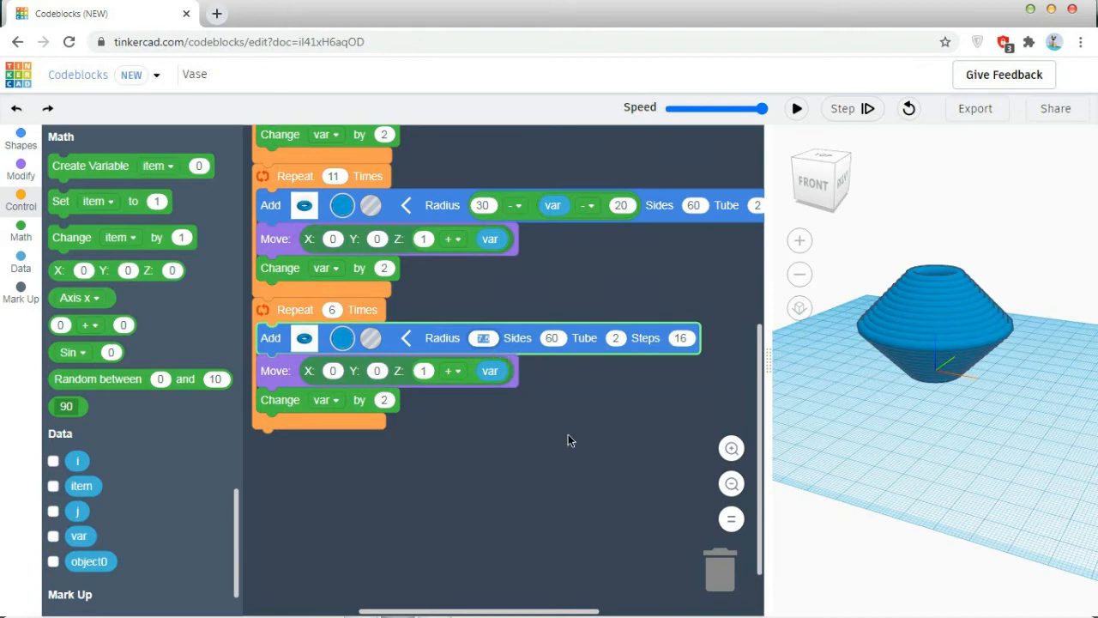
mouse_move(540, 437)
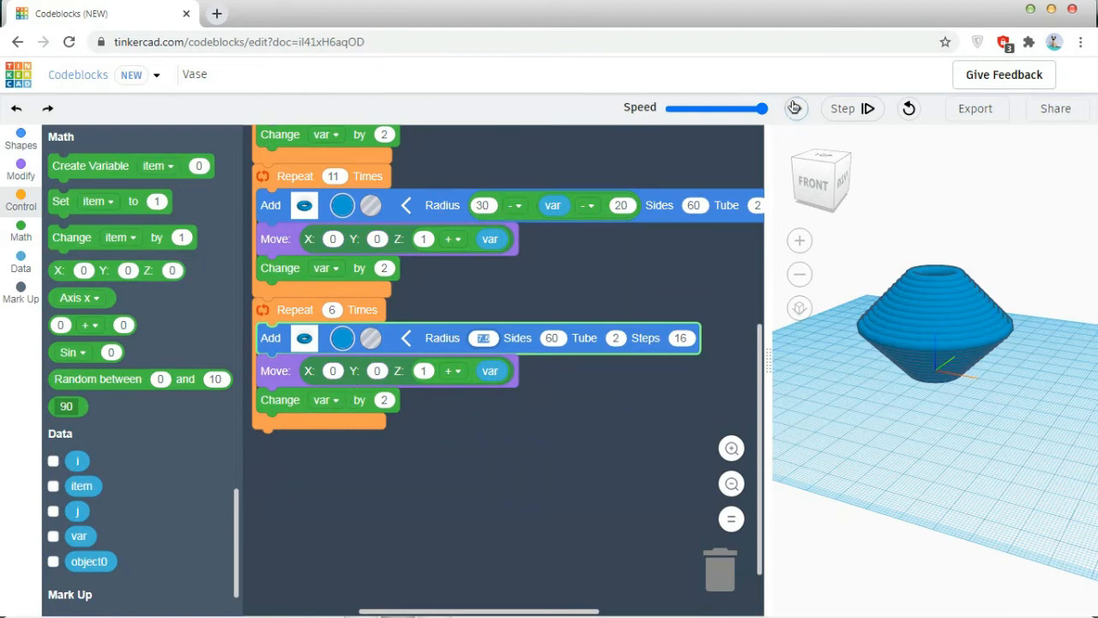
- Run the program so the 7.5-radius tori build a narrow ribbed neck atop the vase
left_click(794, 108)
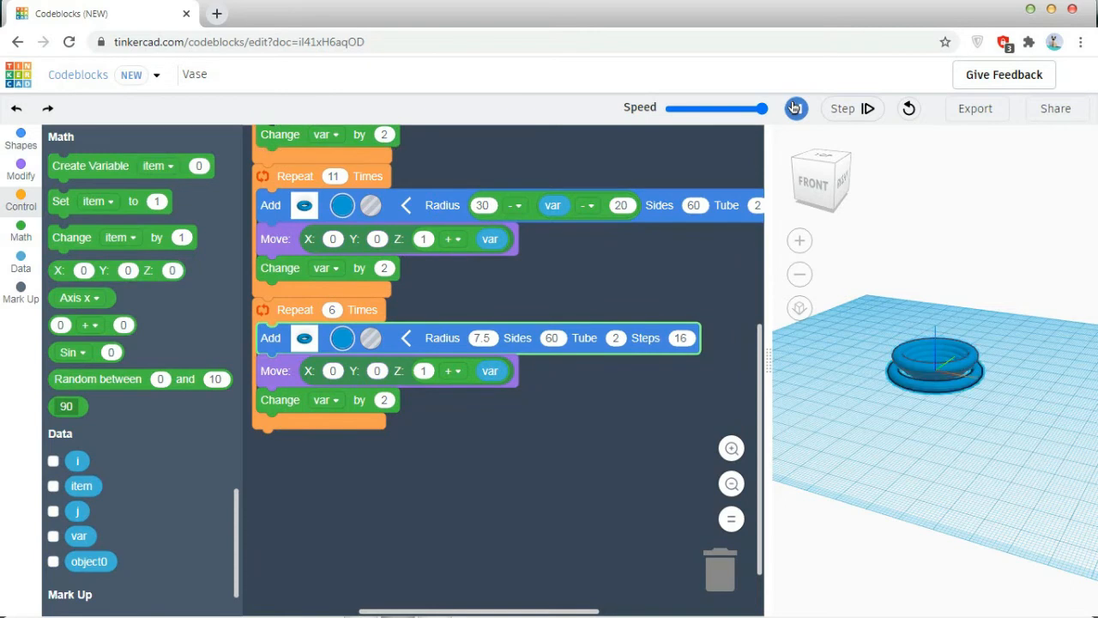
left_click(794, 108)
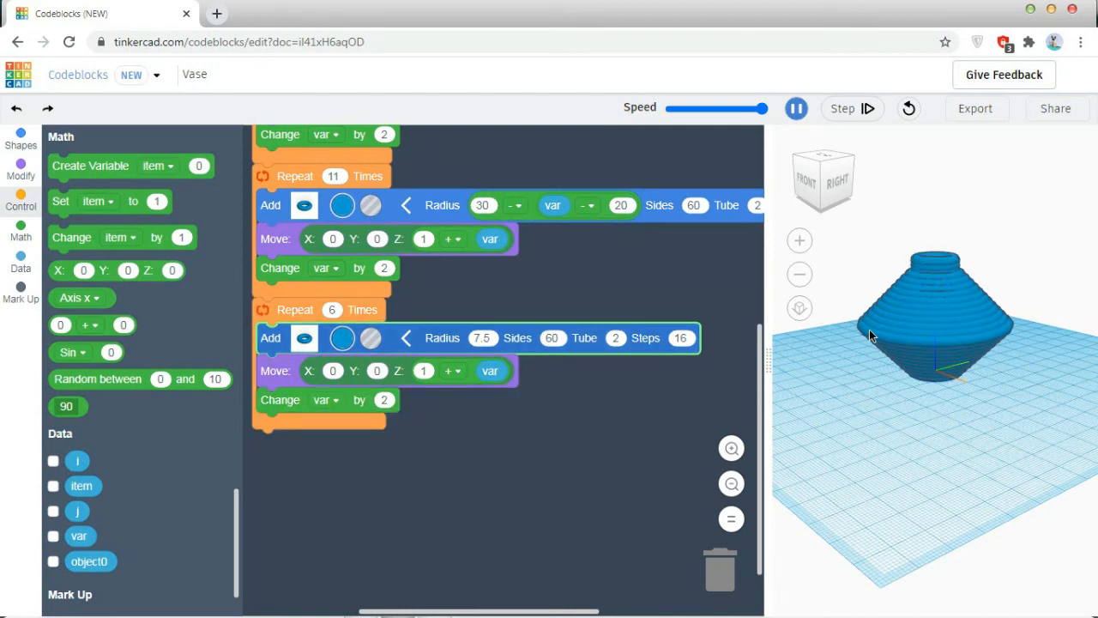
left_click(795, 108)
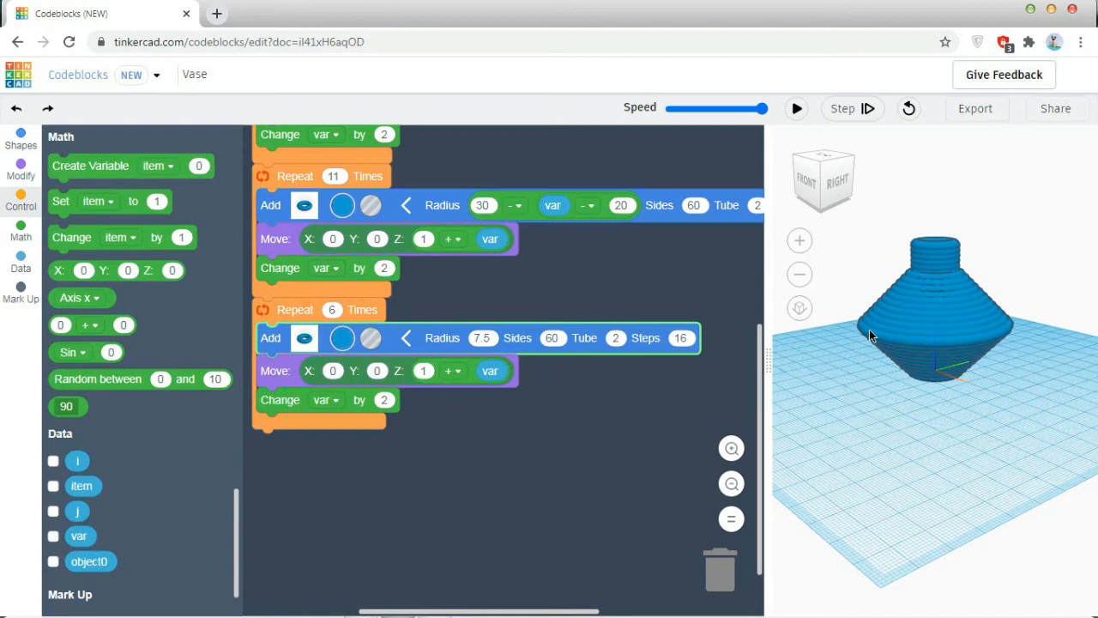
mouse_move(869, 335)
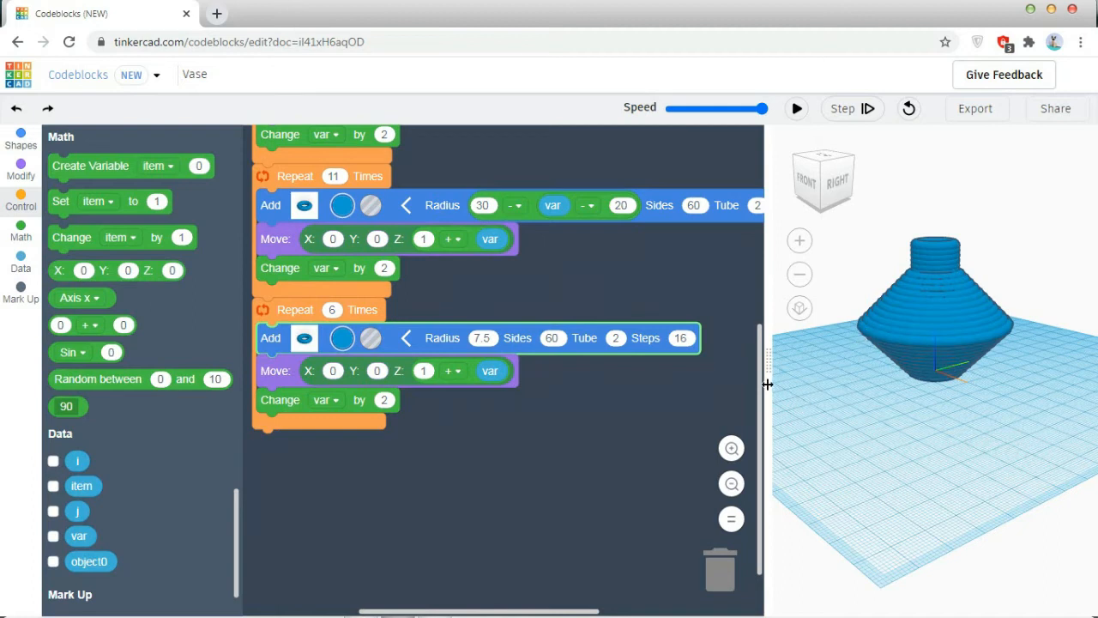
mouse_move(281, 318)
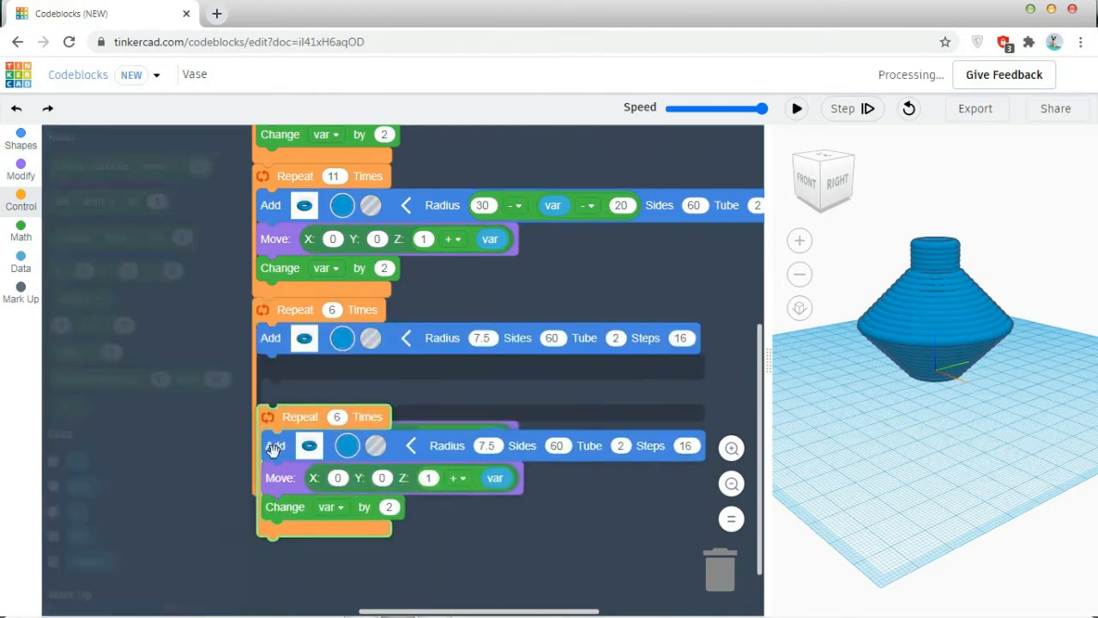
- Place the copied loop as a fourth Repeat 4 block and reuse the radius expression in it
left_click(21, 232)
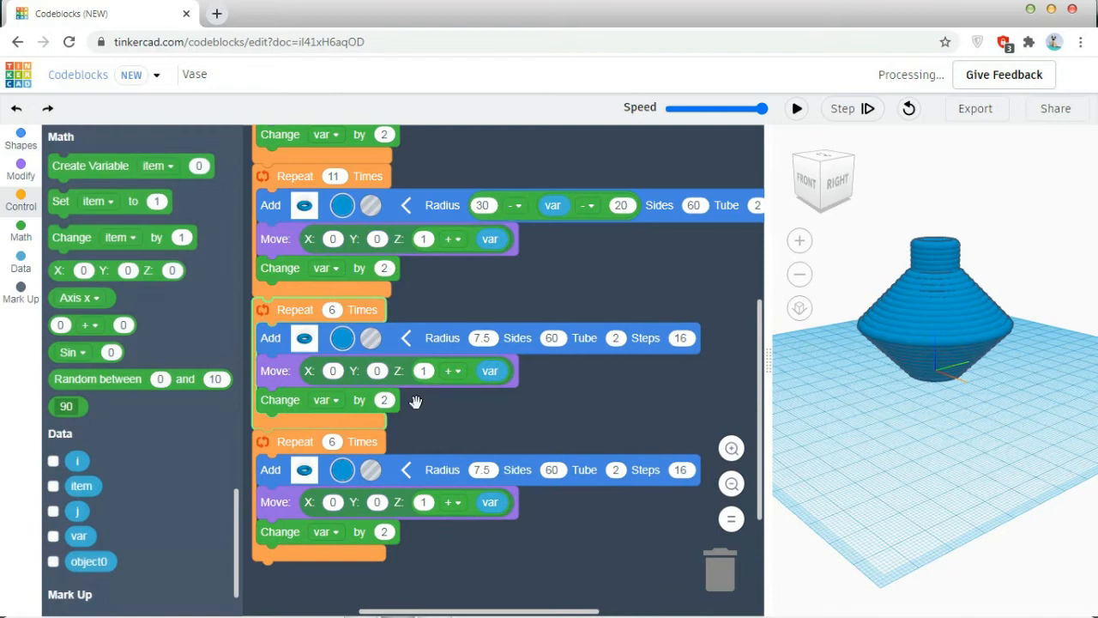
scroll("down", 3)
type("4")
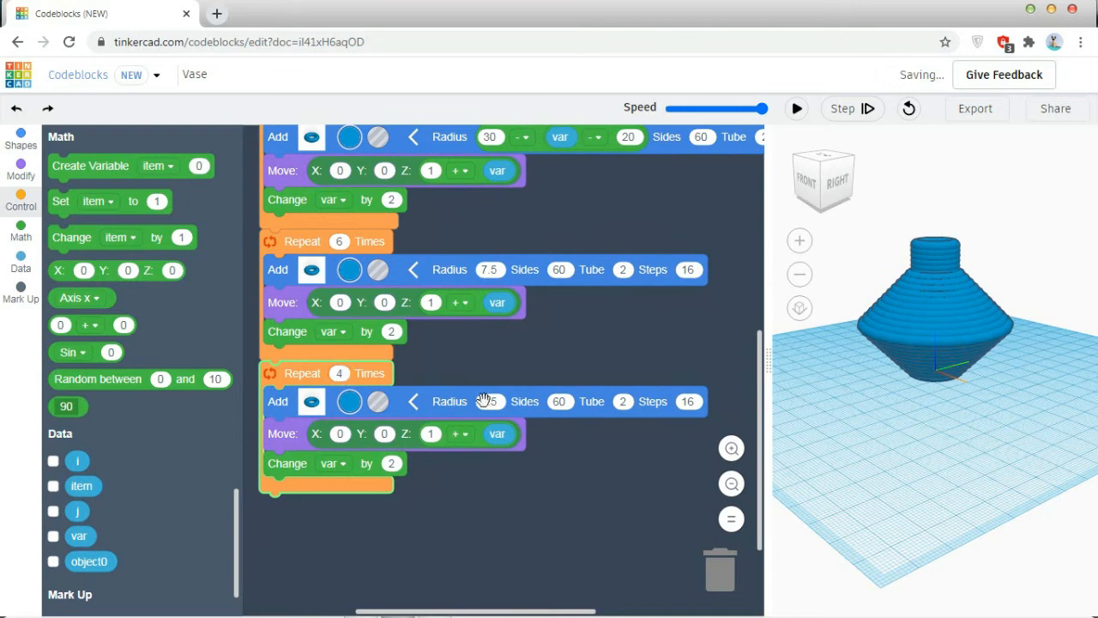
mouse_move(488, 395)
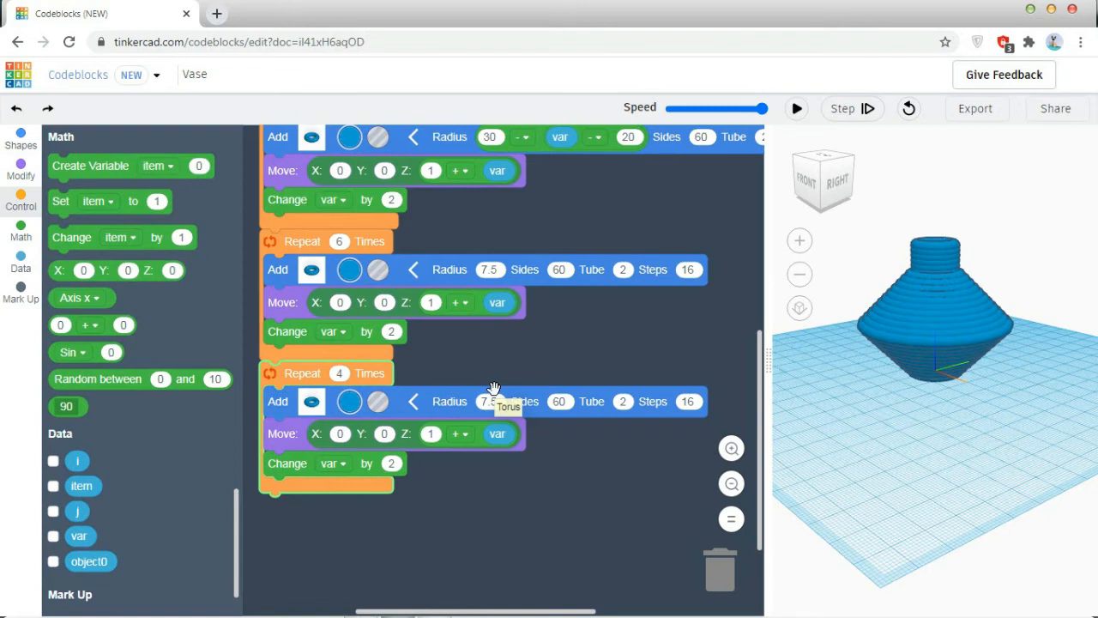
right_click(540, 137)
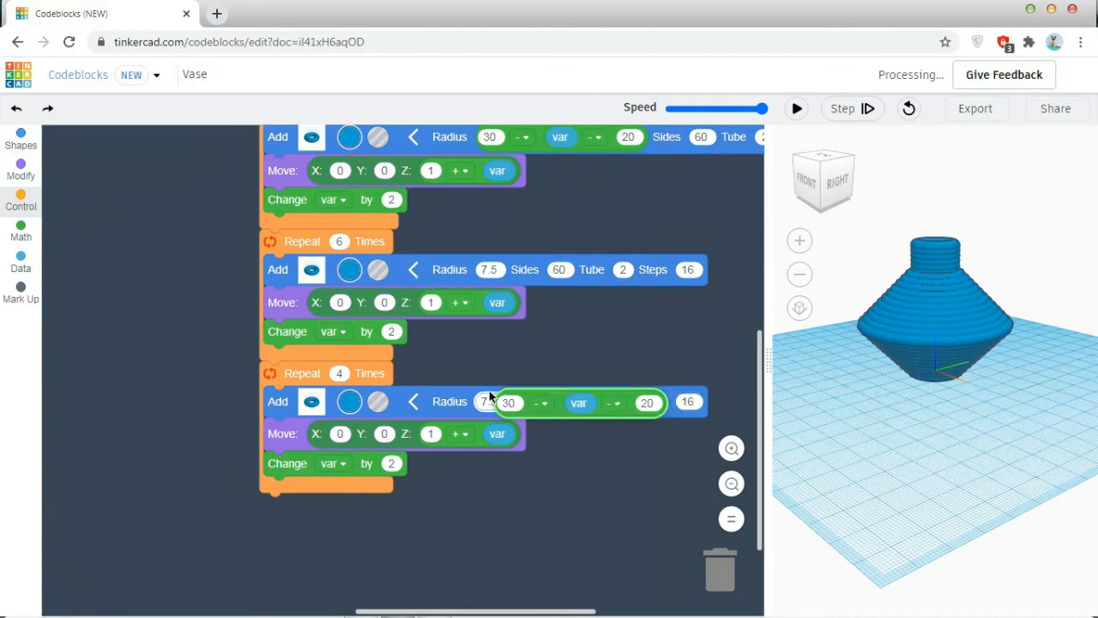
left_click(21, 232)
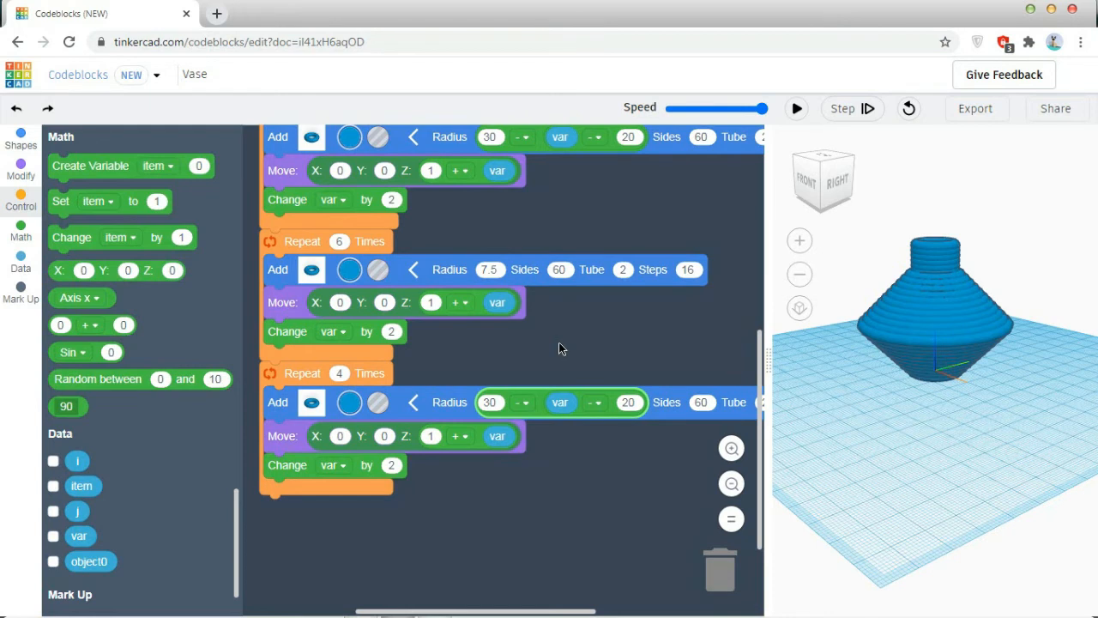
mouse_move(519, 413)
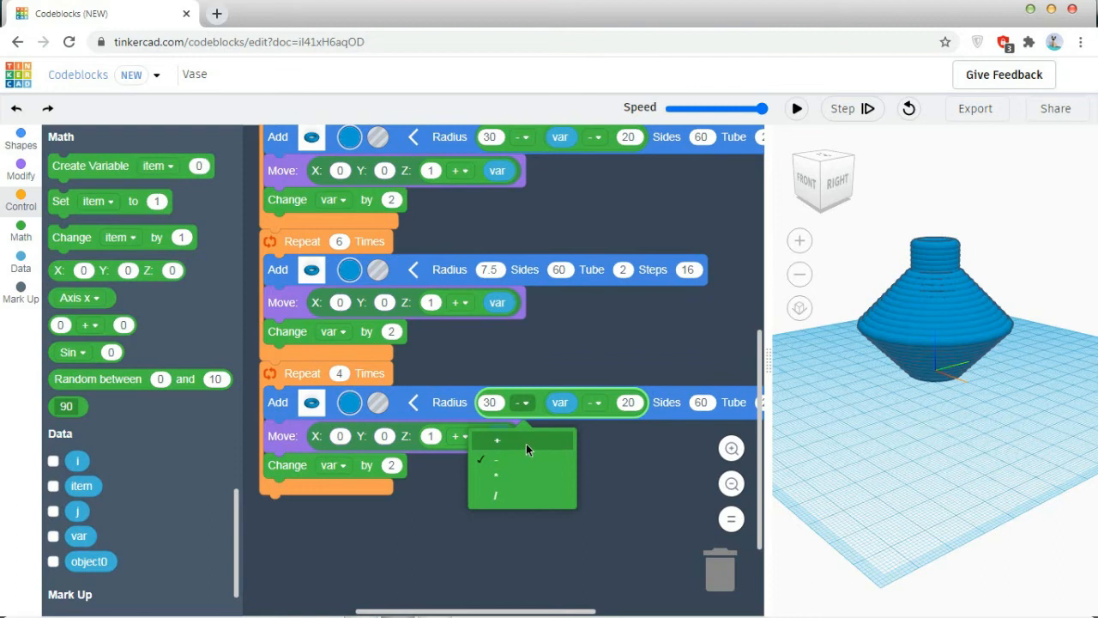
- Set the lip torus radius expression to 10 + var − 54
left_click(496, 440)
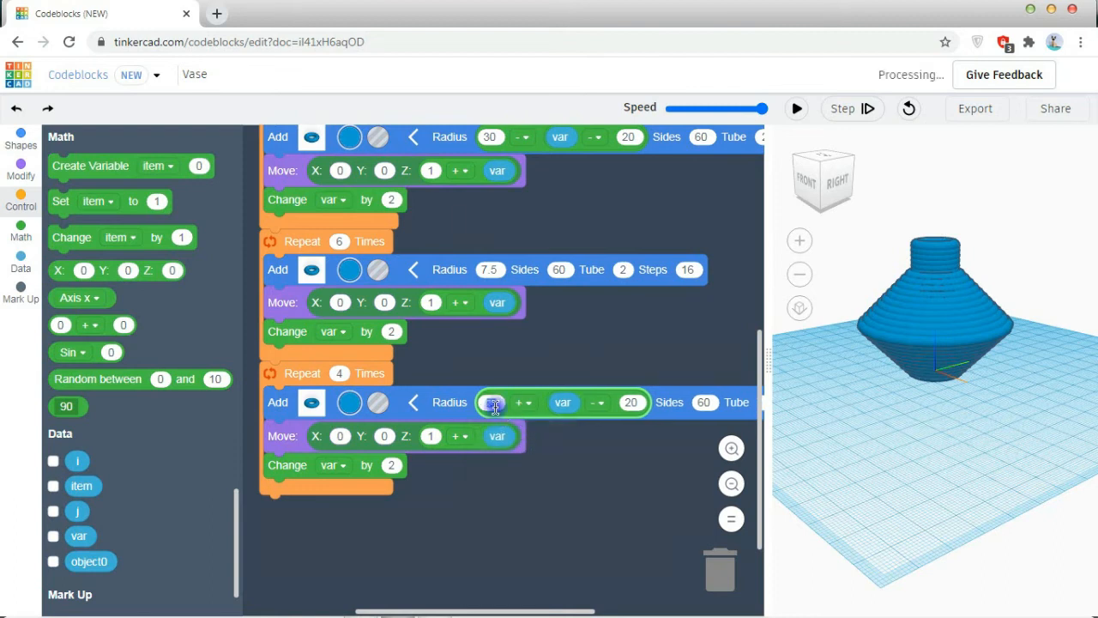
type("10")
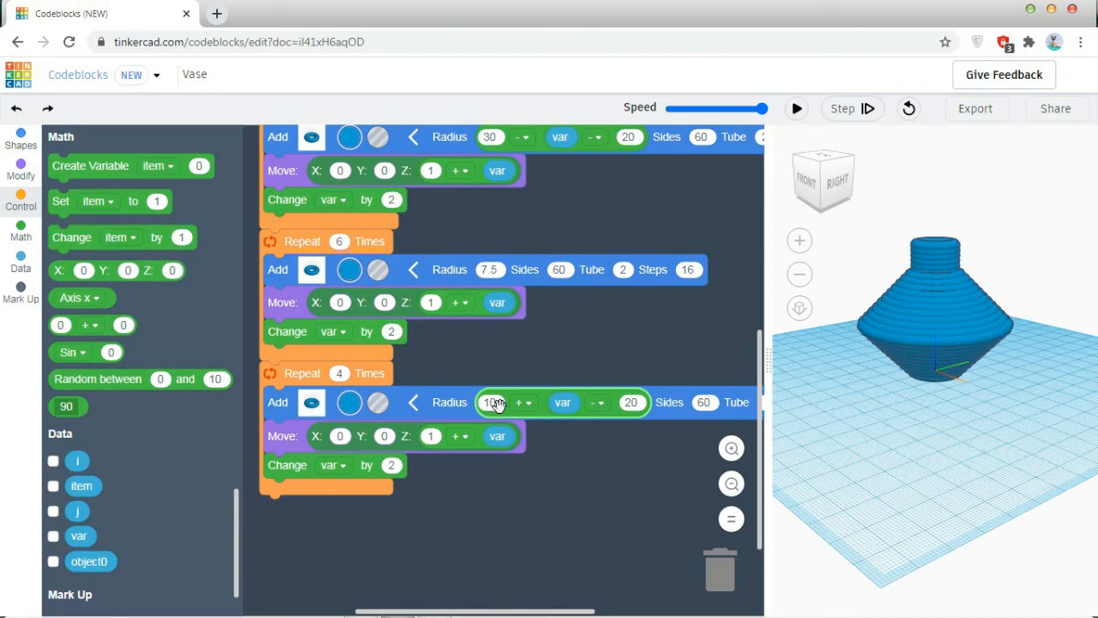
left_click(490, 402)
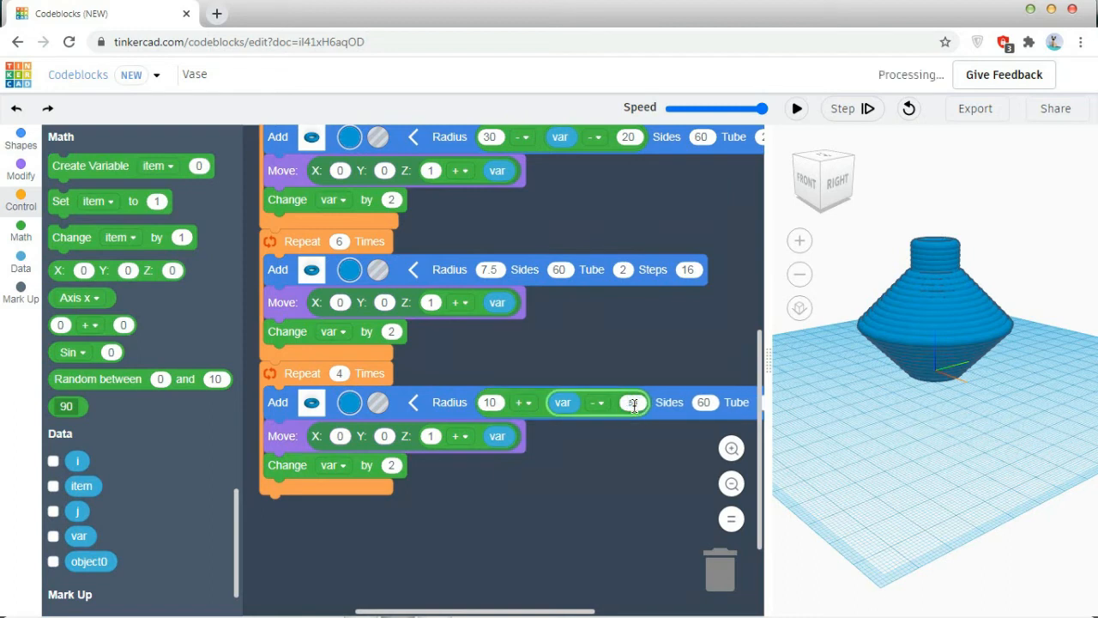
type("54")
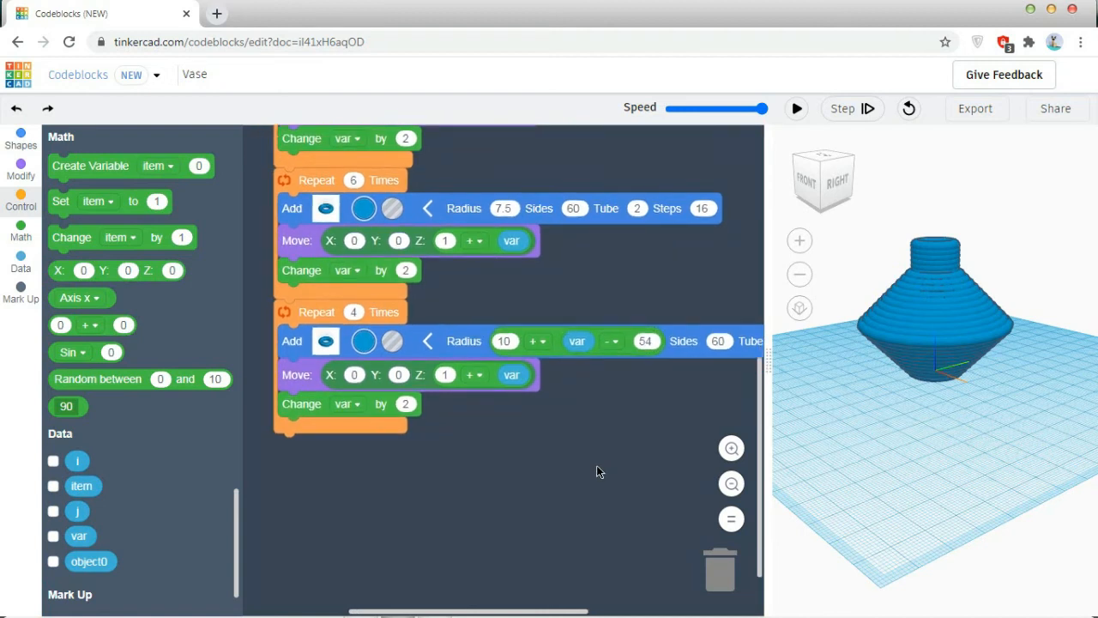
- Run the program to rebuild the vase with its flared lip and view it side-on
left_click(795, 108)
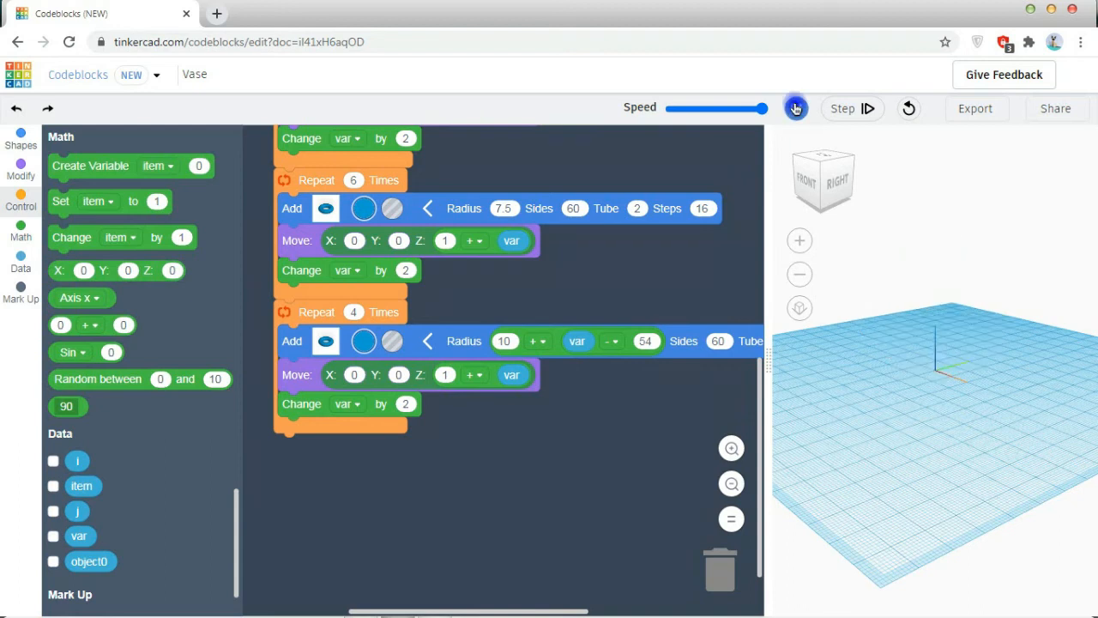
left_click(795, 108)
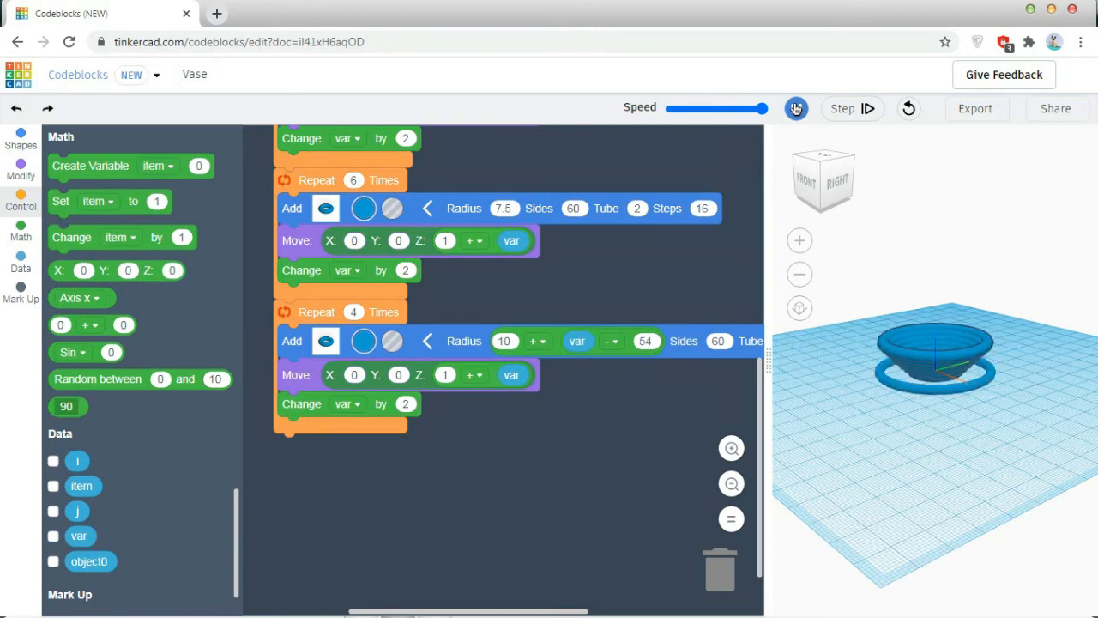
left_click(867, 108)
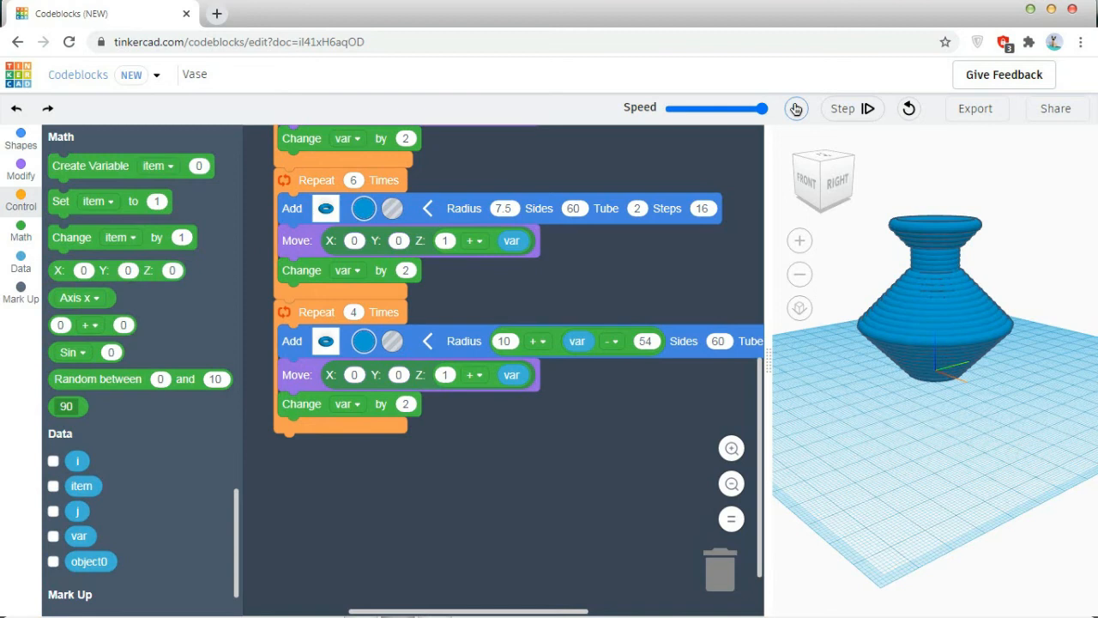
left_click(795, 108)
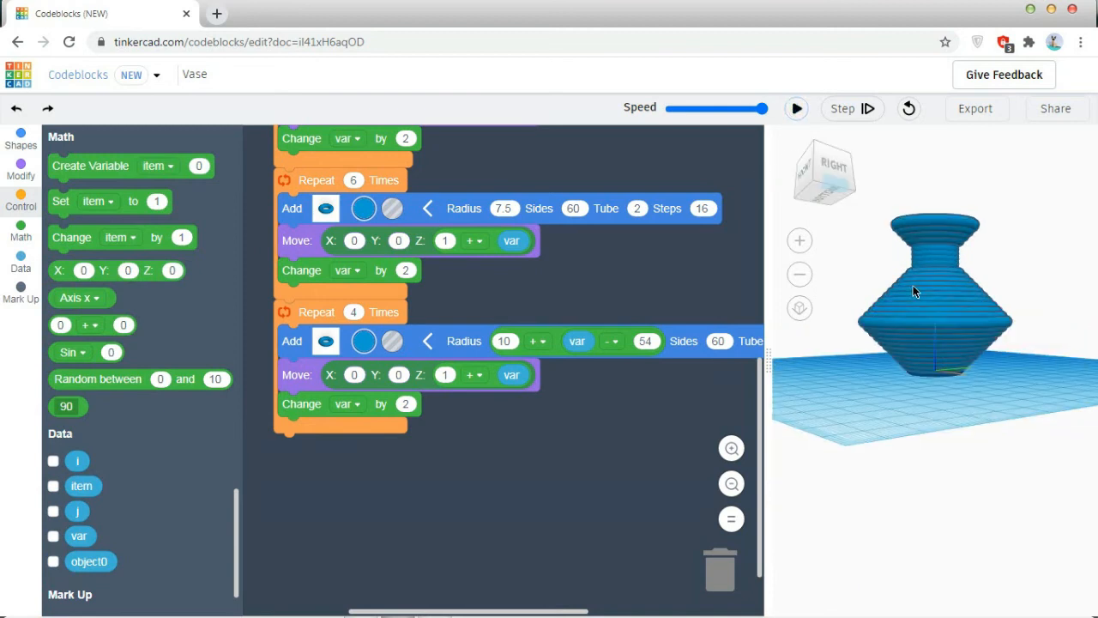
left_click_drag(914, 292, 898, 404)
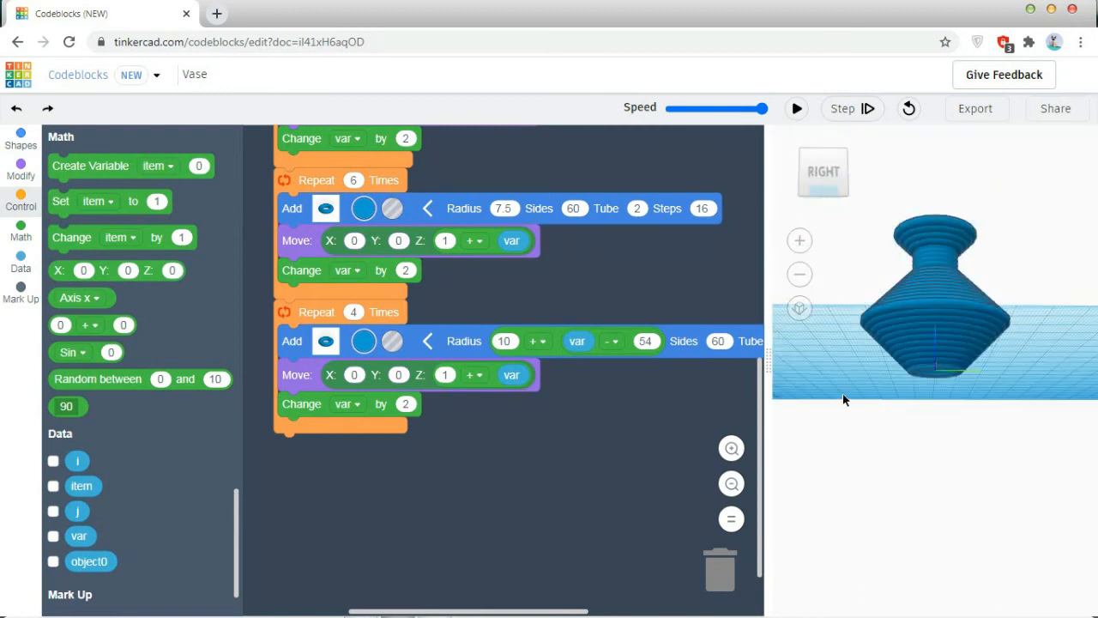
- Add a cylinder block under the loops with radius 11, height 2 and 60 sides
left_click(20, 167)
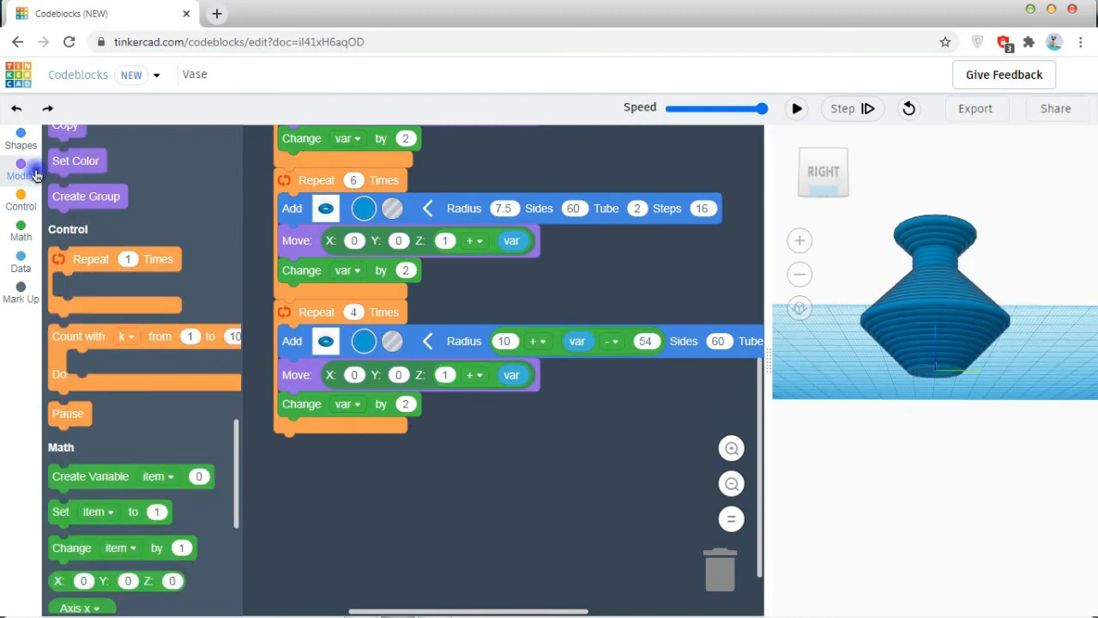
left_click(21, 154)
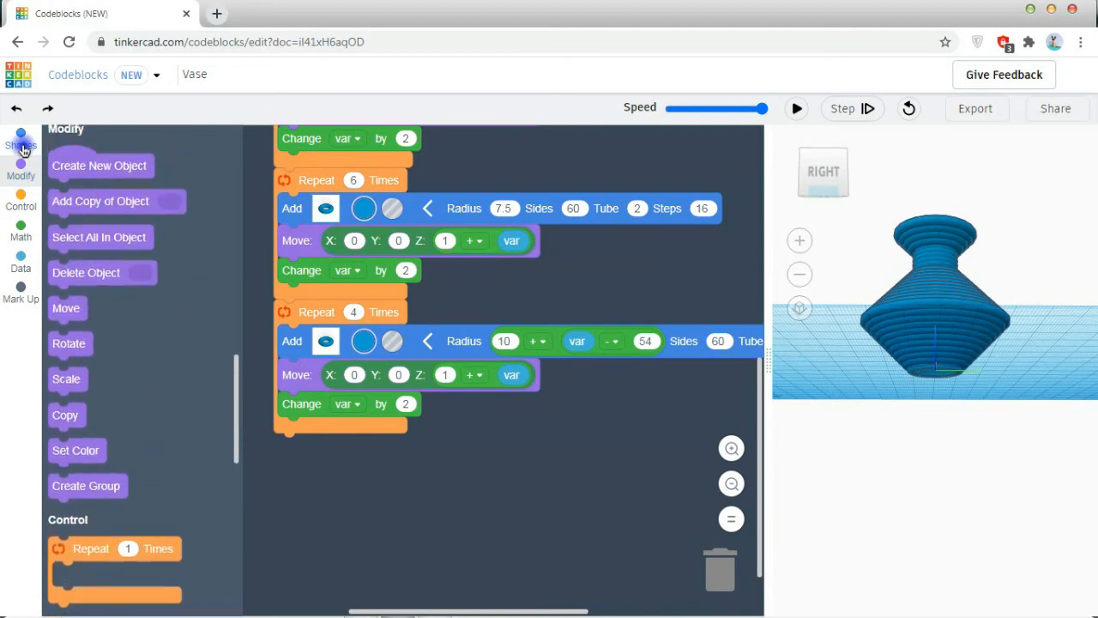
left_click(21, 139)
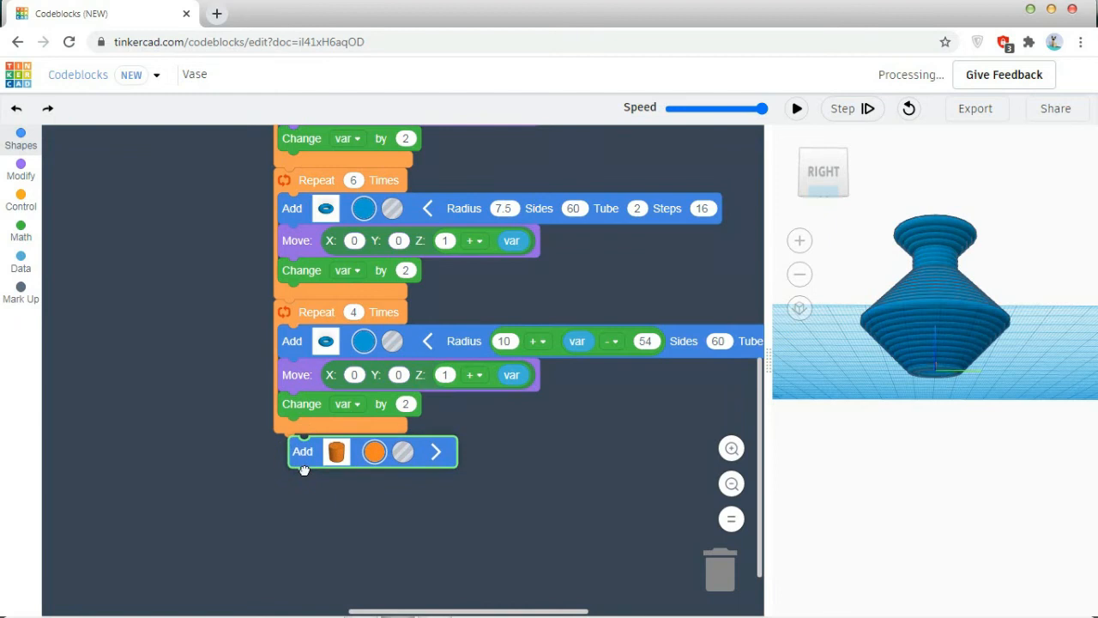
left_click(20, 137)
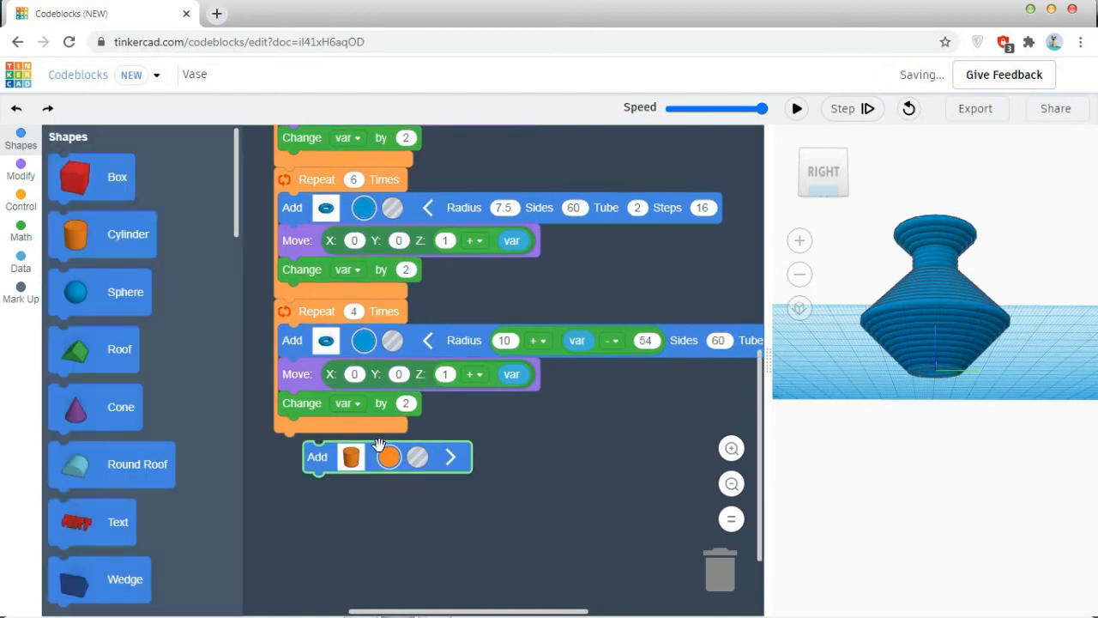
mouse_move(388, 456)
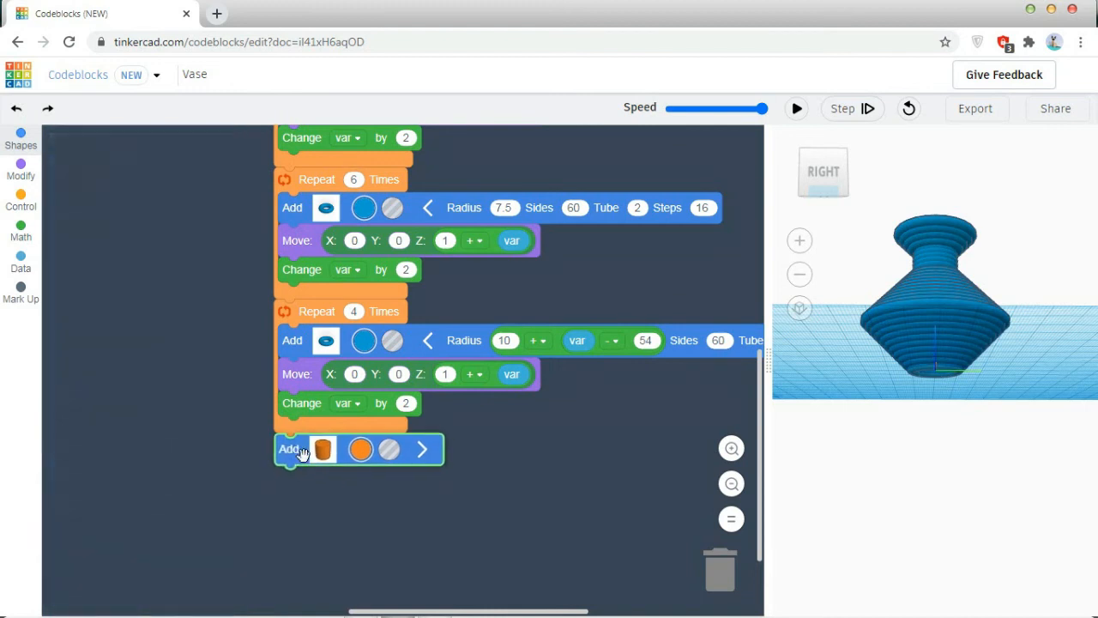
left_click(323, 449)
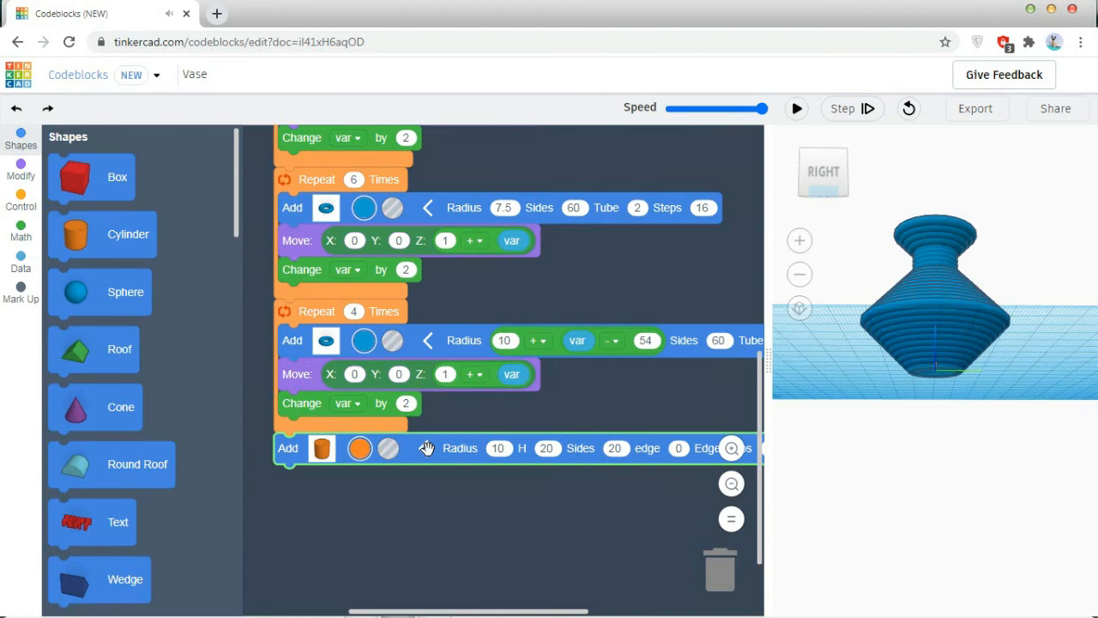
mouse_move(440, 452)
type("60")
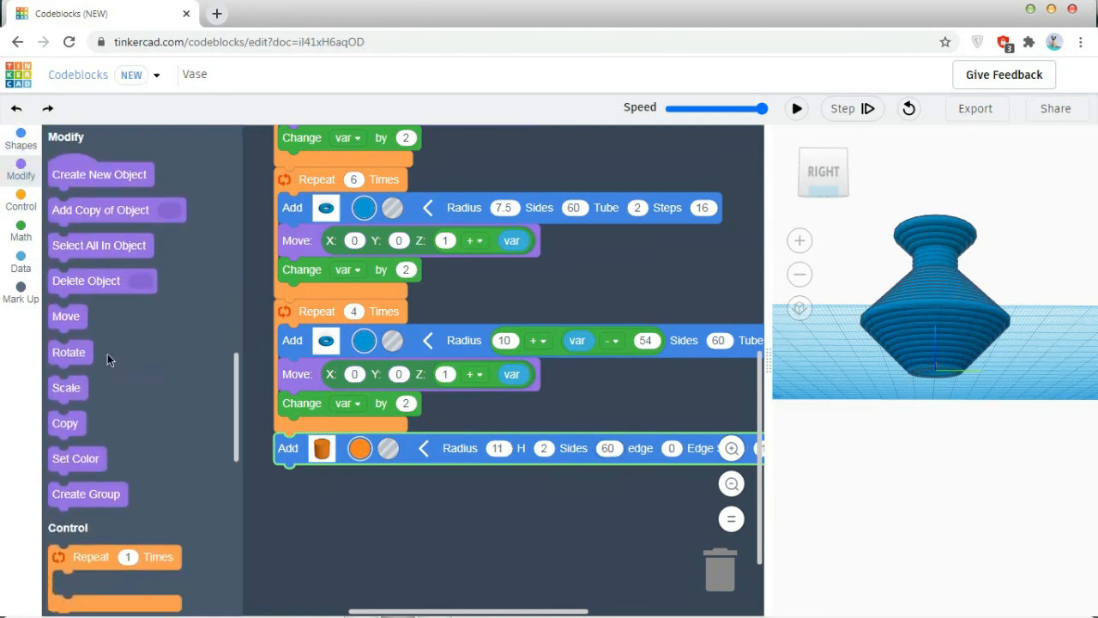
- Raise the cylinder to Z 1 and group the whole vase in white
left_click_drag(66, 316, 366, 476)
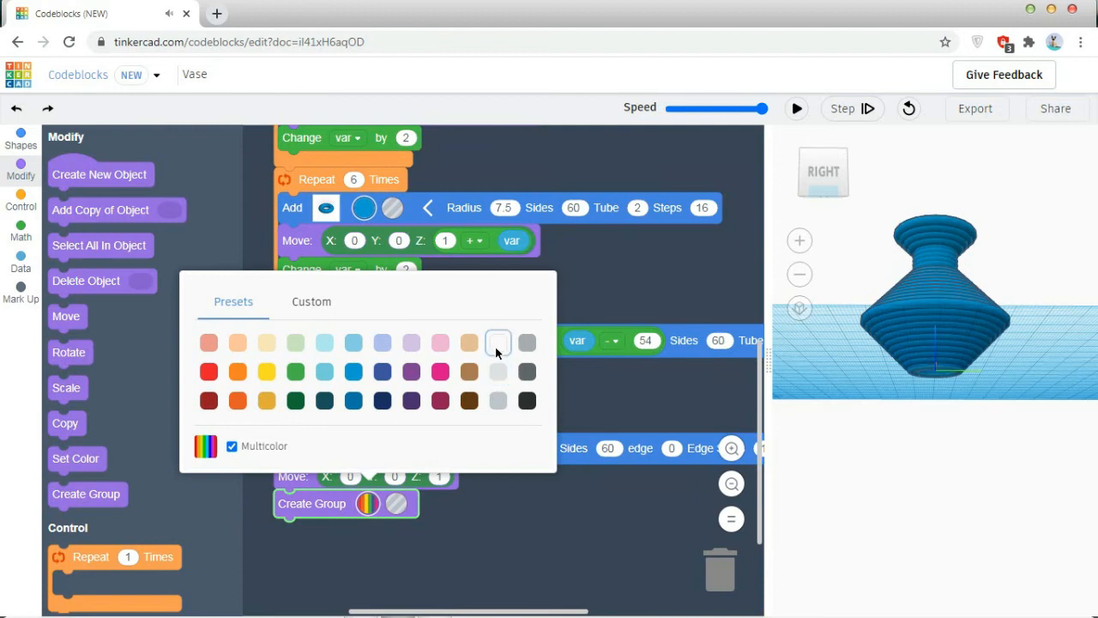
left_click(498, 342)
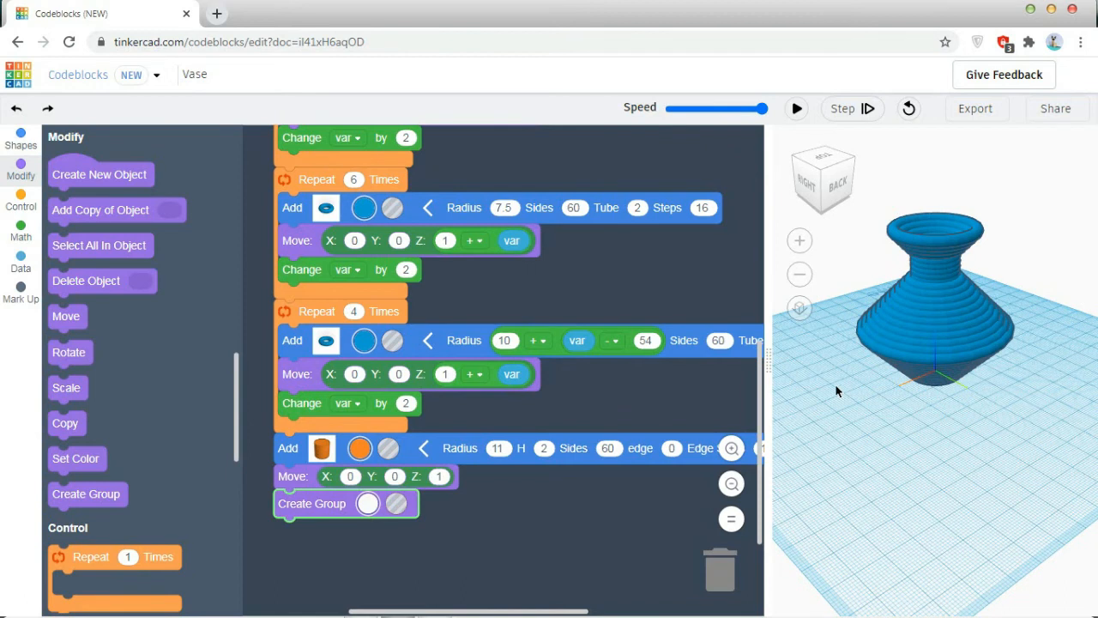
scroll("down", 3)
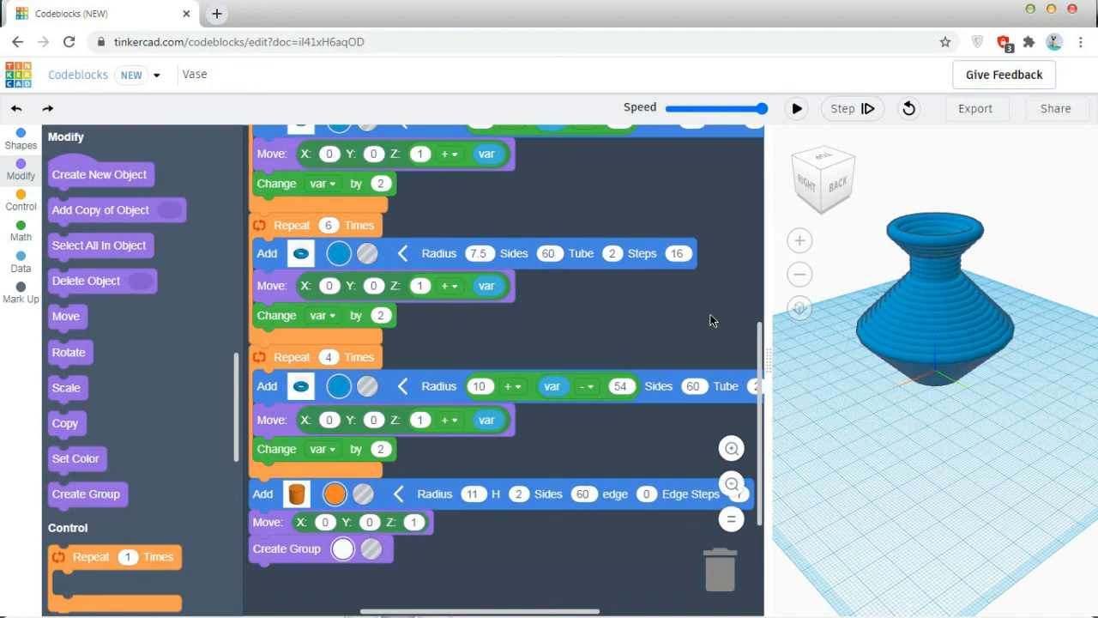
- Run the program to rebuild the vase with its base, then halt it partway through
left_click(796, 108)
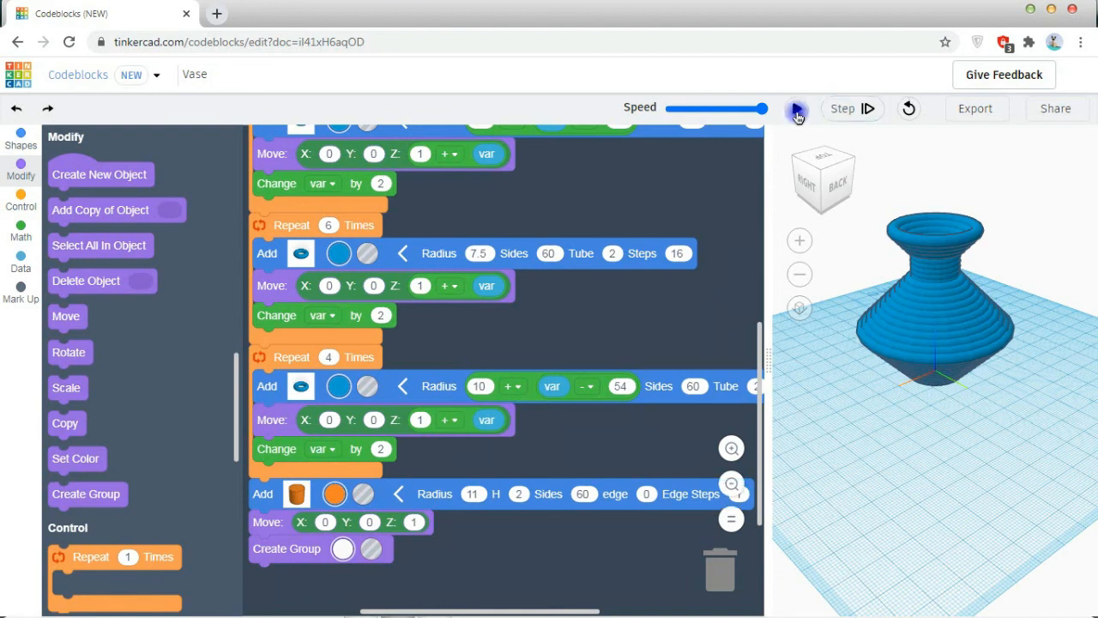
left_click(796, 108)
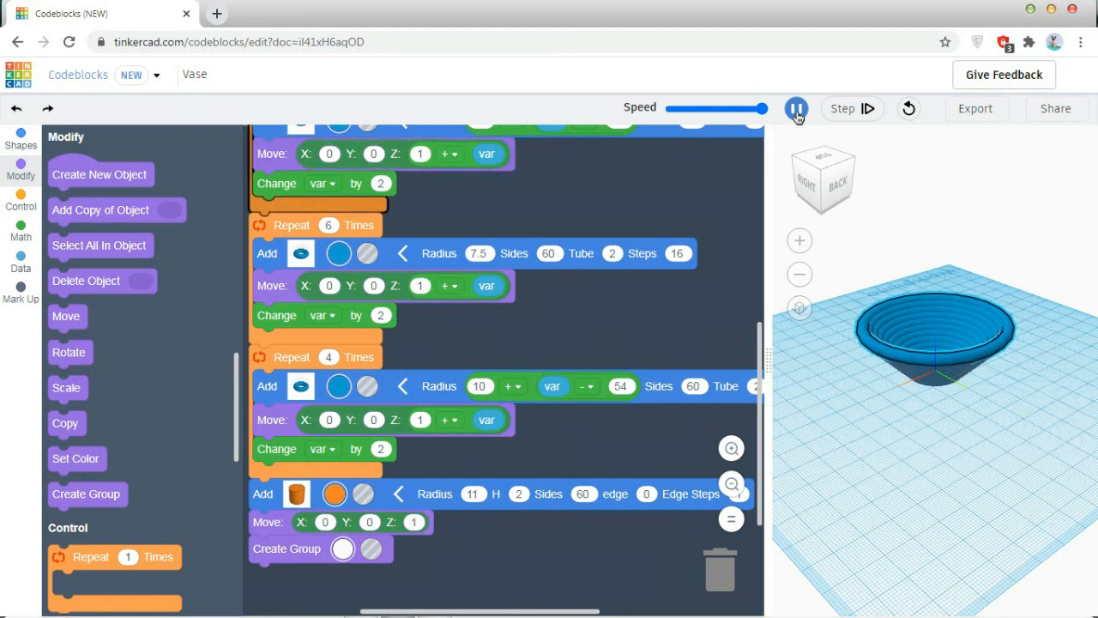
left_click(796, 108)
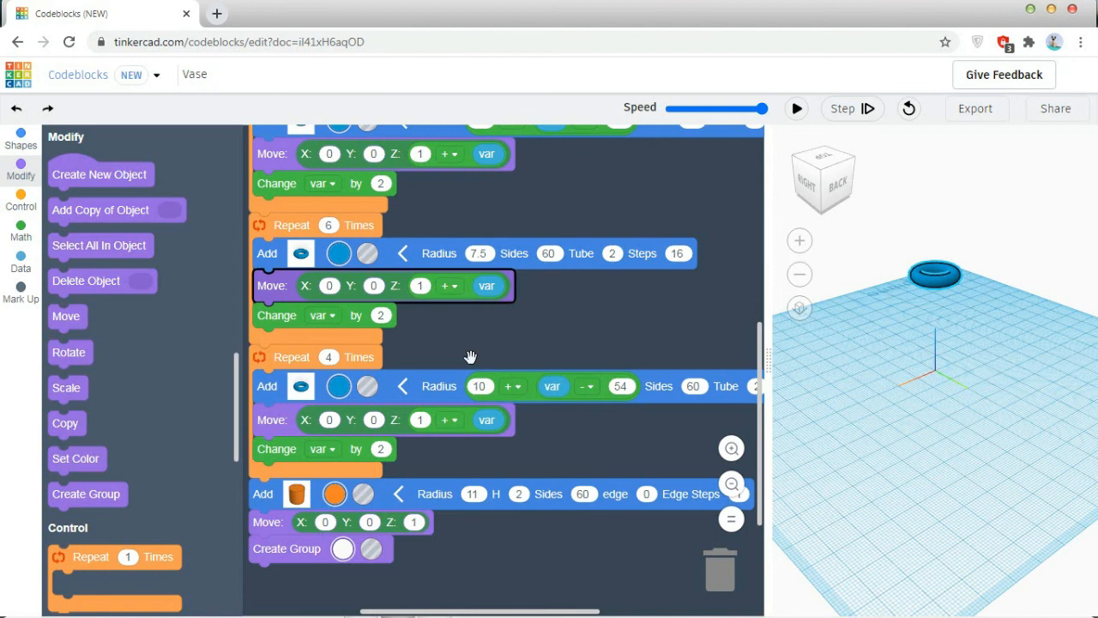
- Set the neck loop's torus radius to 10 and rerun the program
left_click(478, 253)
type("10")
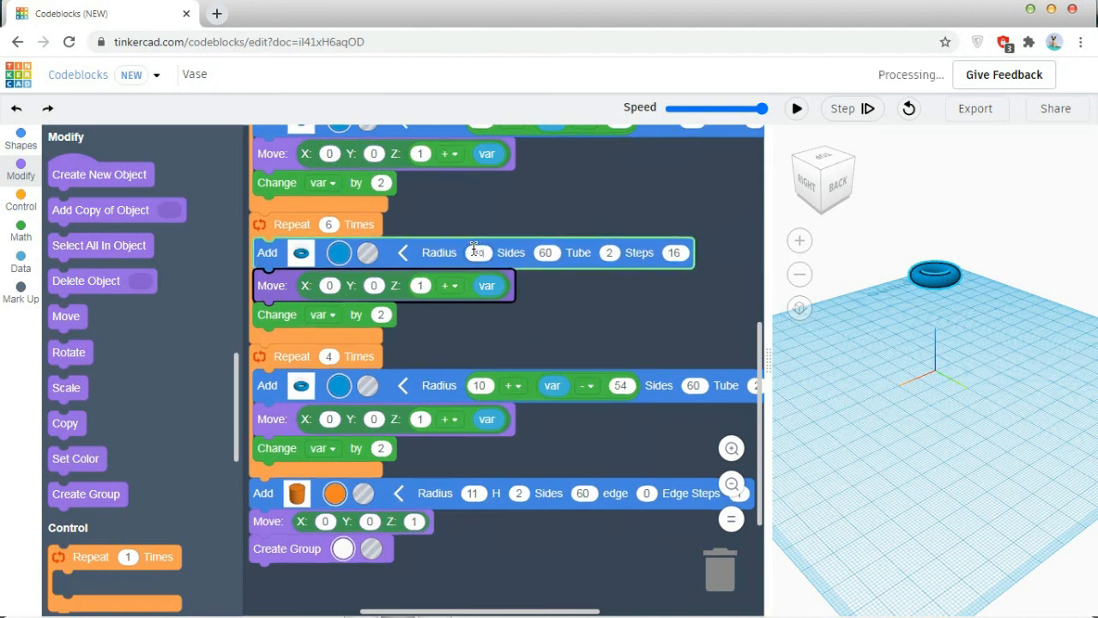
left_click(796, 108)
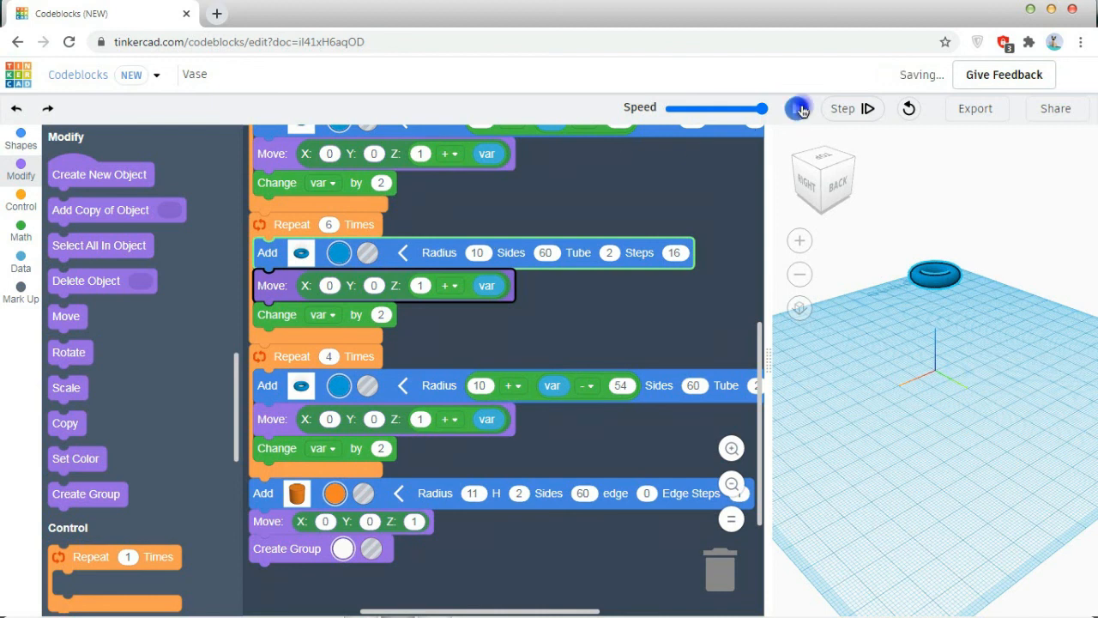
left_click(799, 109)
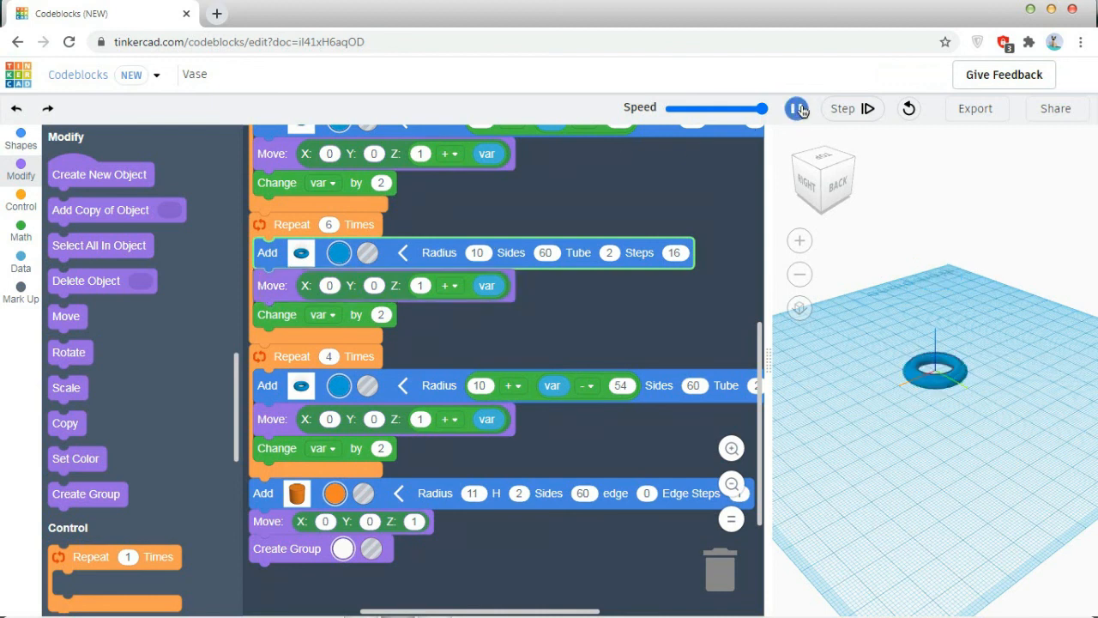
left_click(797, 108)
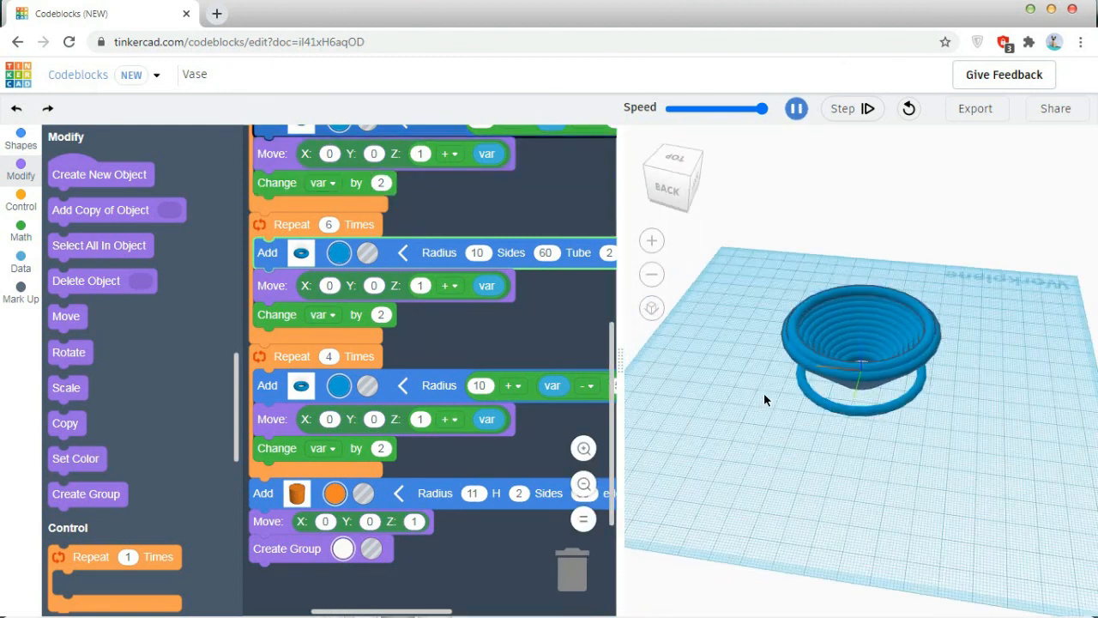
- Orbit and zoom to inspect the finished white vase
left_click_drag(766, 400, 853, 467)
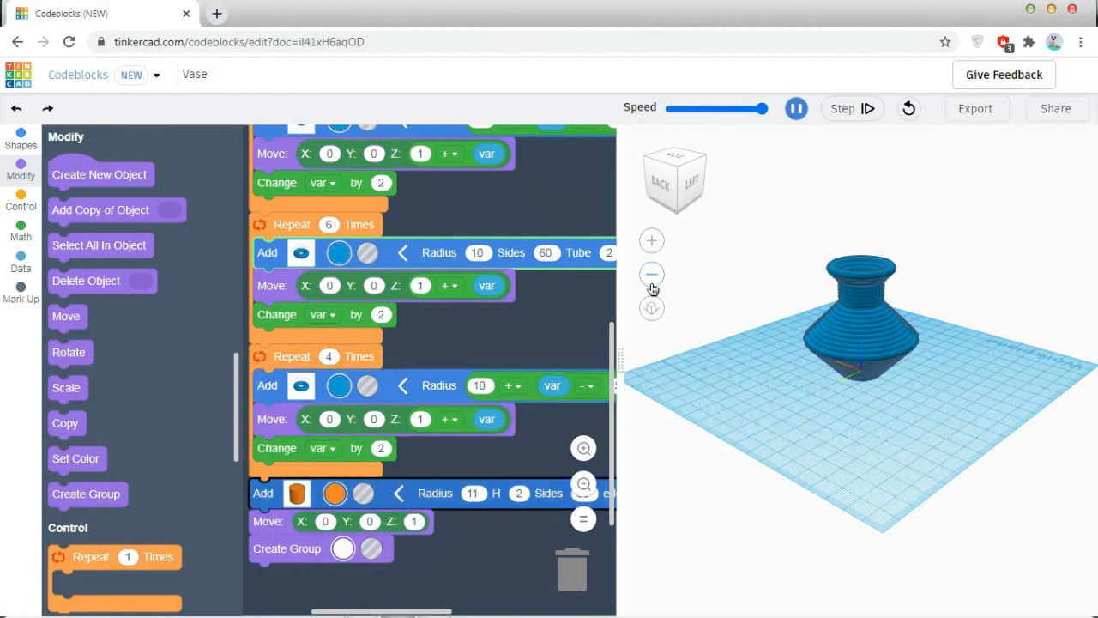
left_click(795, 108)
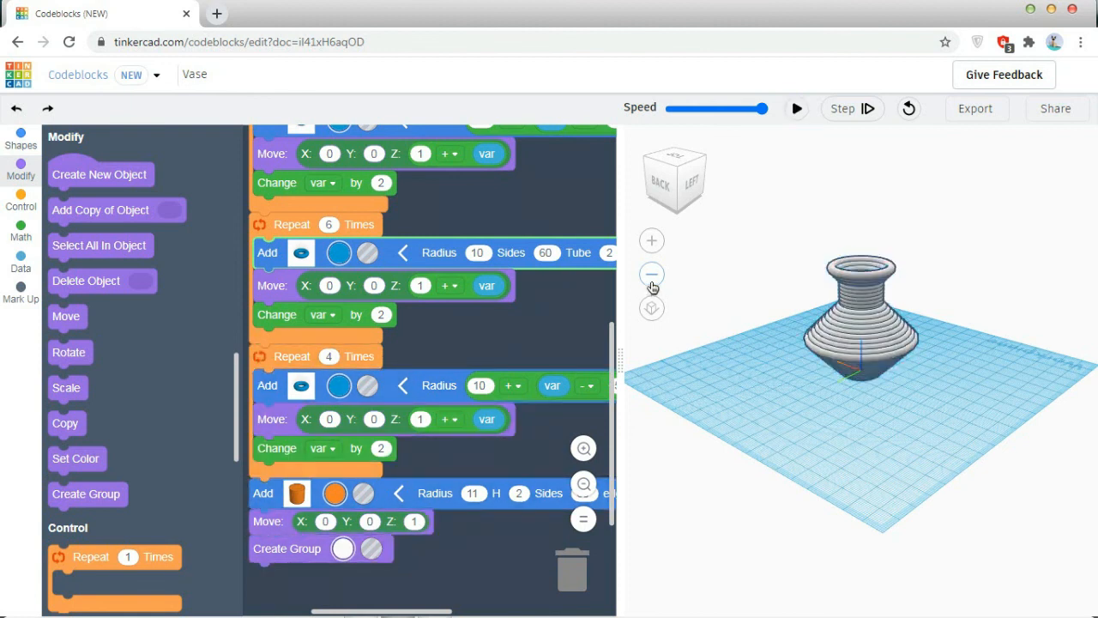
left_click(651, 240)
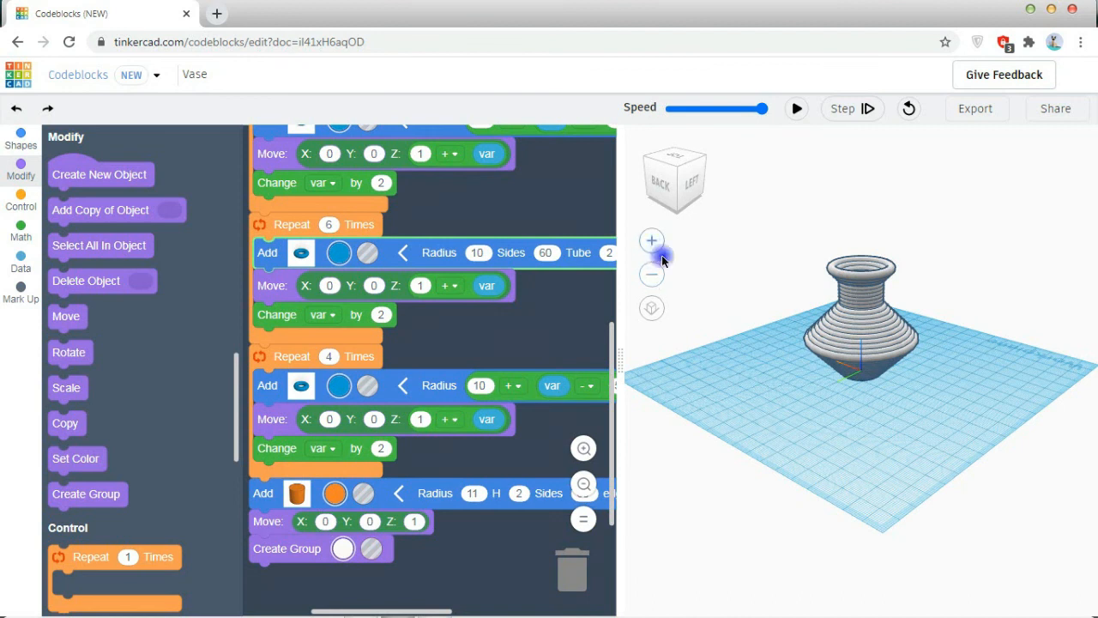